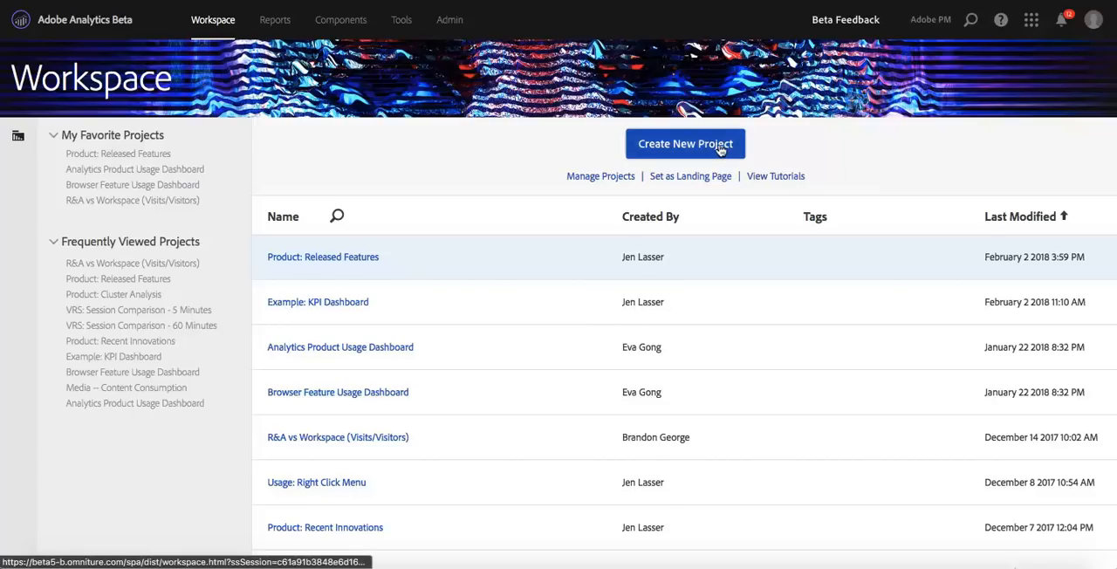
Start Create New Project, view the Custom Templates list, then return to All Templates.
{"action": "left_click", "coordinate": [684, 143]}
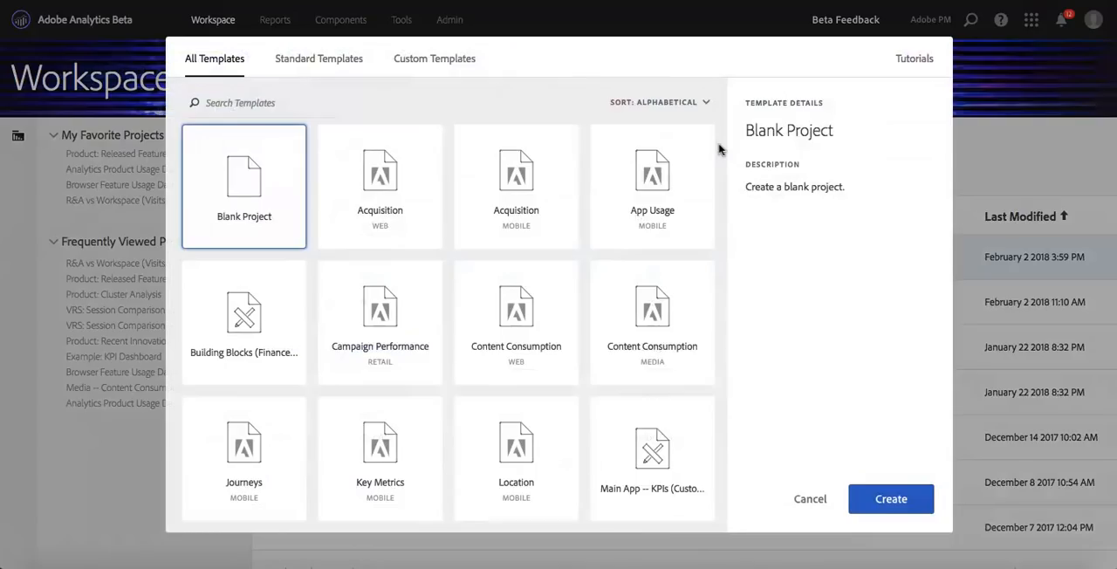
{"action": "left_click", "coordinate": [433, 59]}
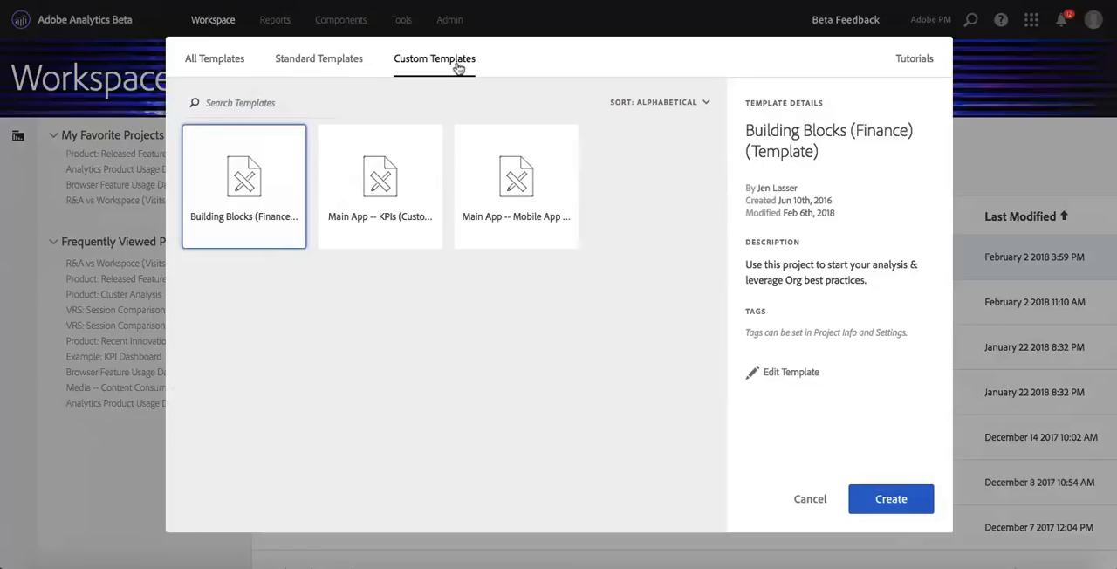
{"action": "mouse_move", "coordinate": [654, 375]}
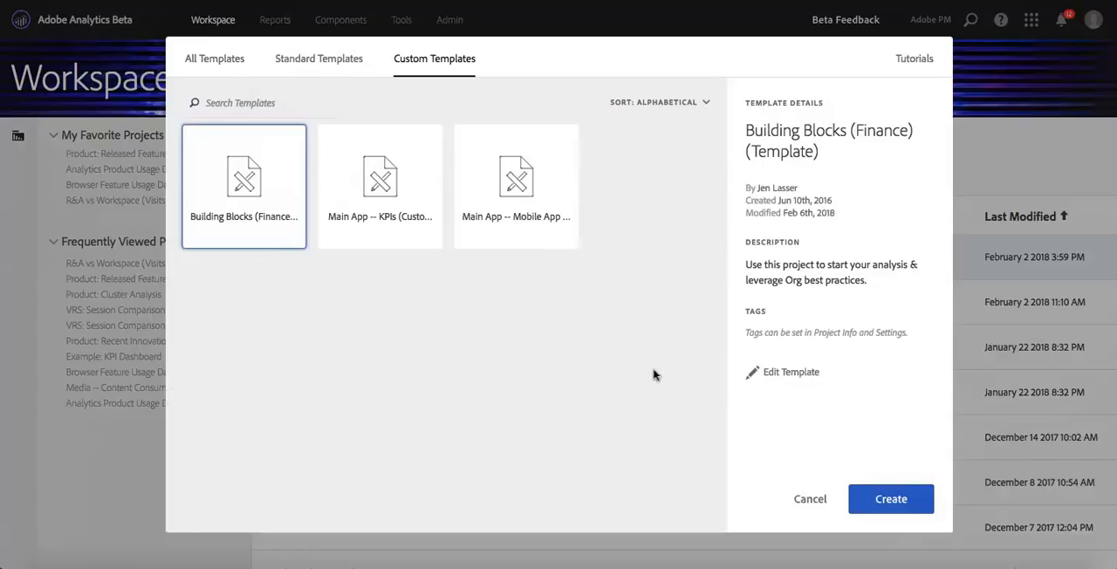
{"action": "left_click", "coordinate": [213, 60]}
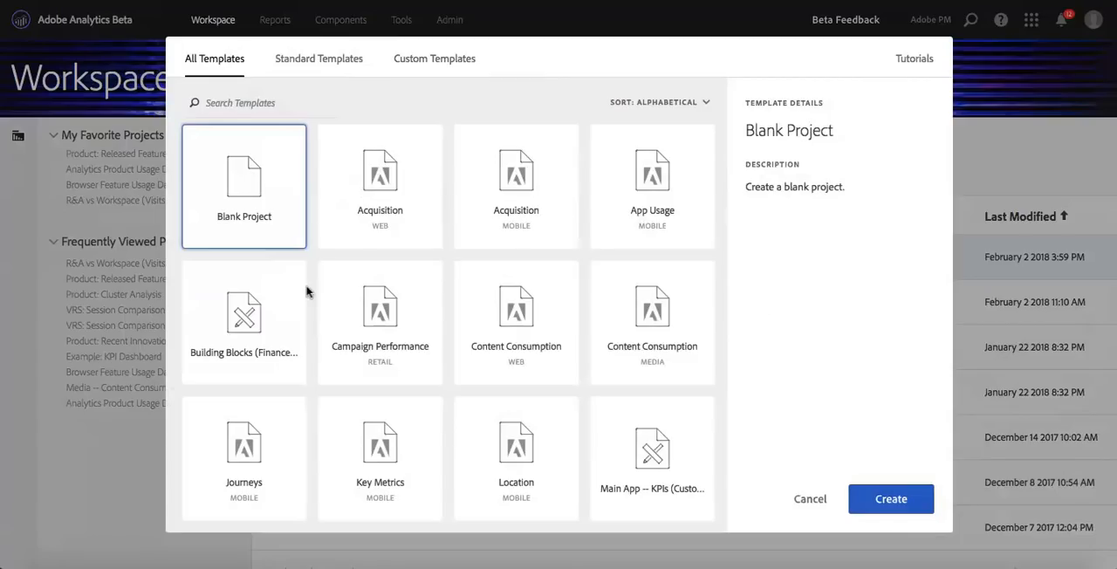
Create a blank project with a Map visualization of Visits, widened to fill the panel.
{"action": "left_click", "coordinate": [890, 499]}
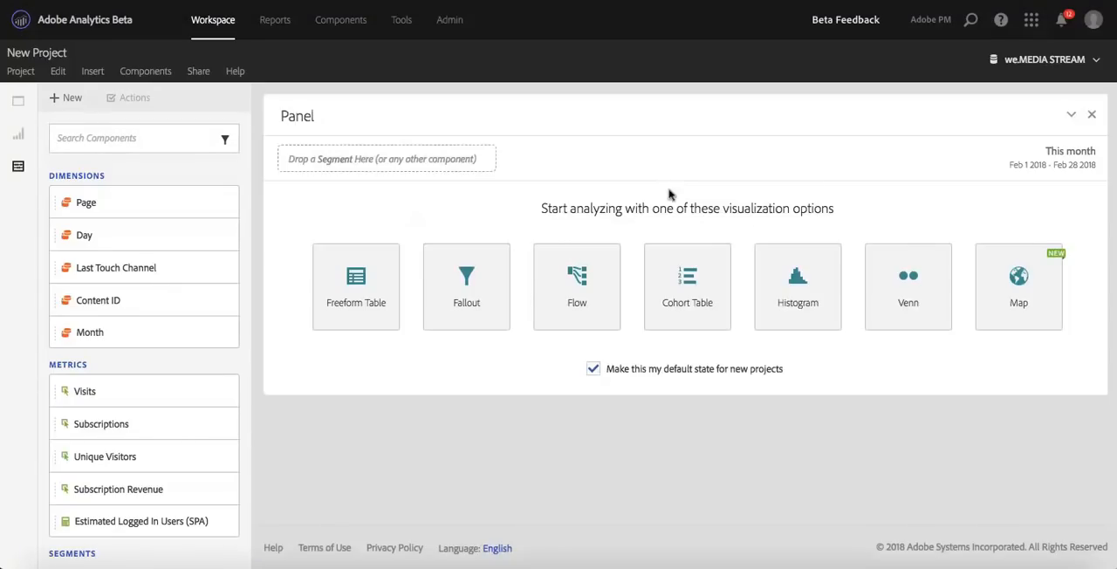
{"action": "mouse_move", "coordinate": [792, 223]}
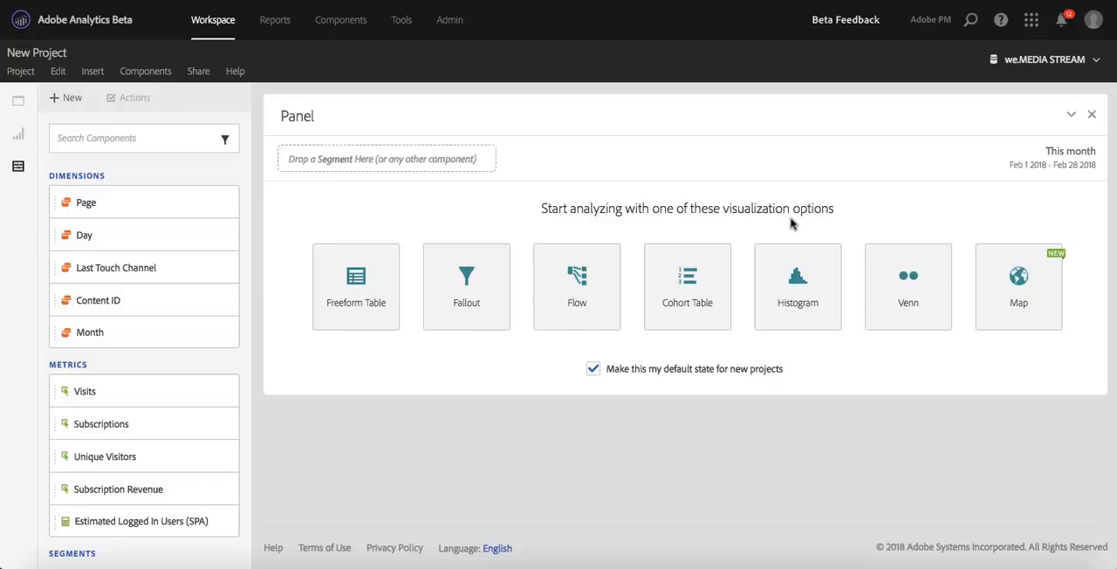
{"action": "left_click", "coordinate": [1019, 286]}
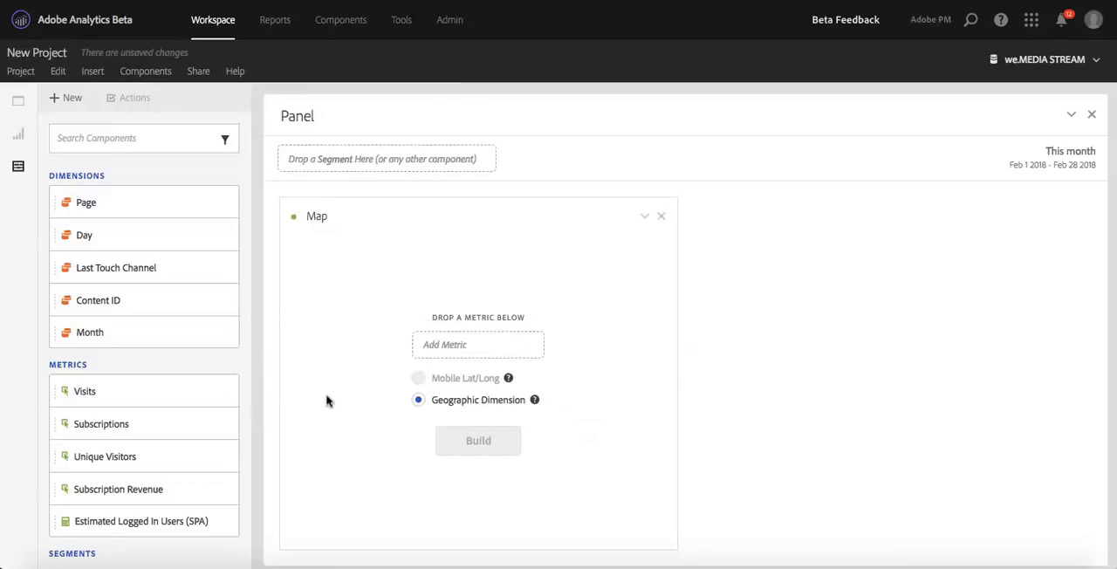
{"action": "left_click", "coordinate": [478, 440]}
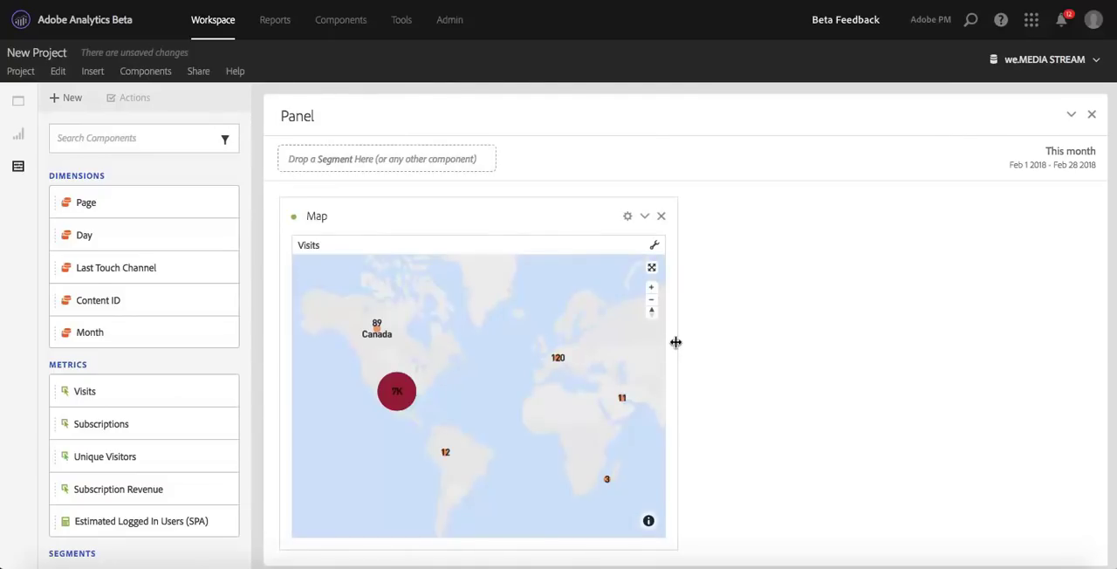
{"action": "left_click_drag", "start_coordinate": [676, 342], "coordinate": [1073, 342]}
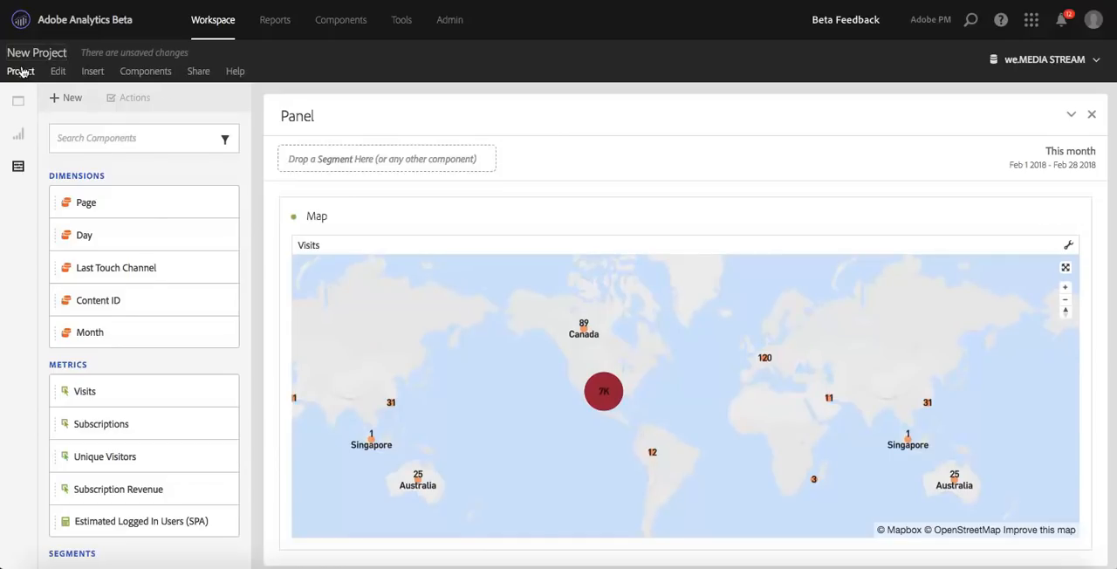
Save the project as template Geo with description 'geo' and tags Geo and Mobile.
{"action": "left_click", "coordinate": [21, 70]}
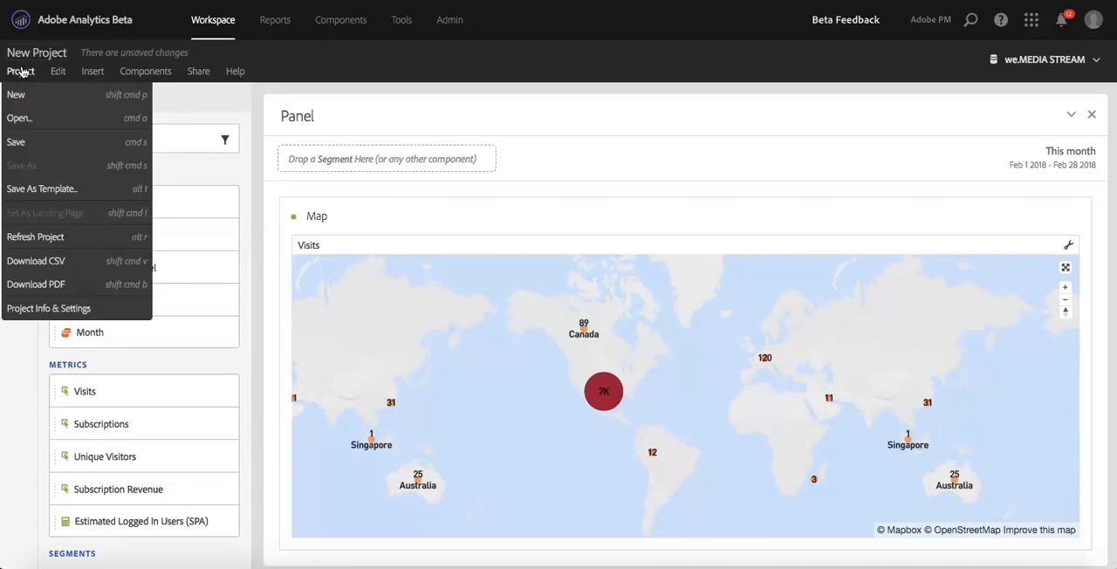
{"action": "mouse_move", "coordinate": [63, 192]}
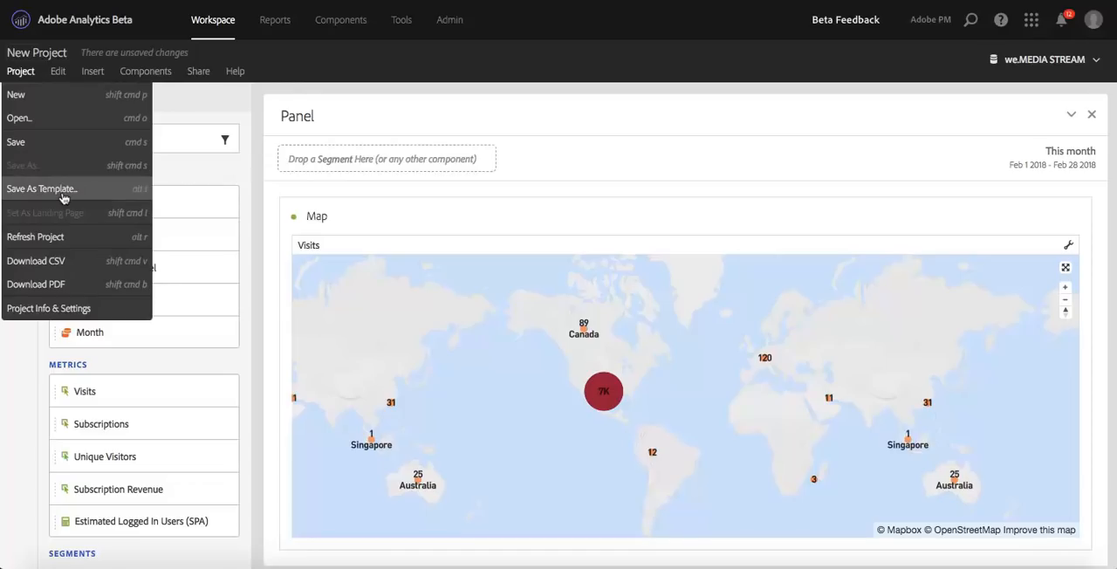
{"action": "left_click", "coordinate": [42, 188]}
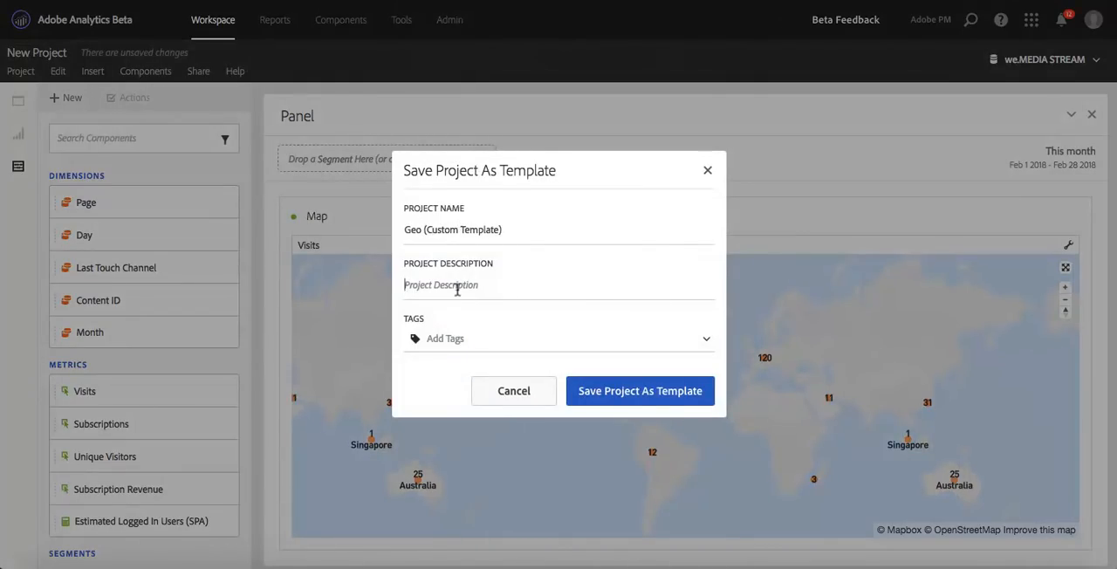
{"action": "type", "text": "geo"}
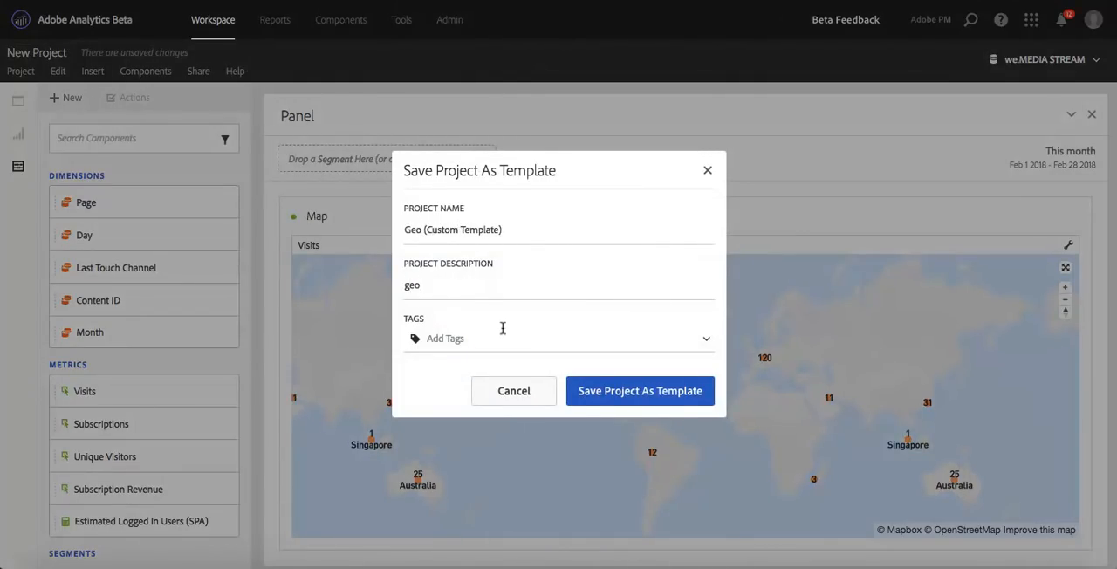
{"action": "type", "text": "g"}
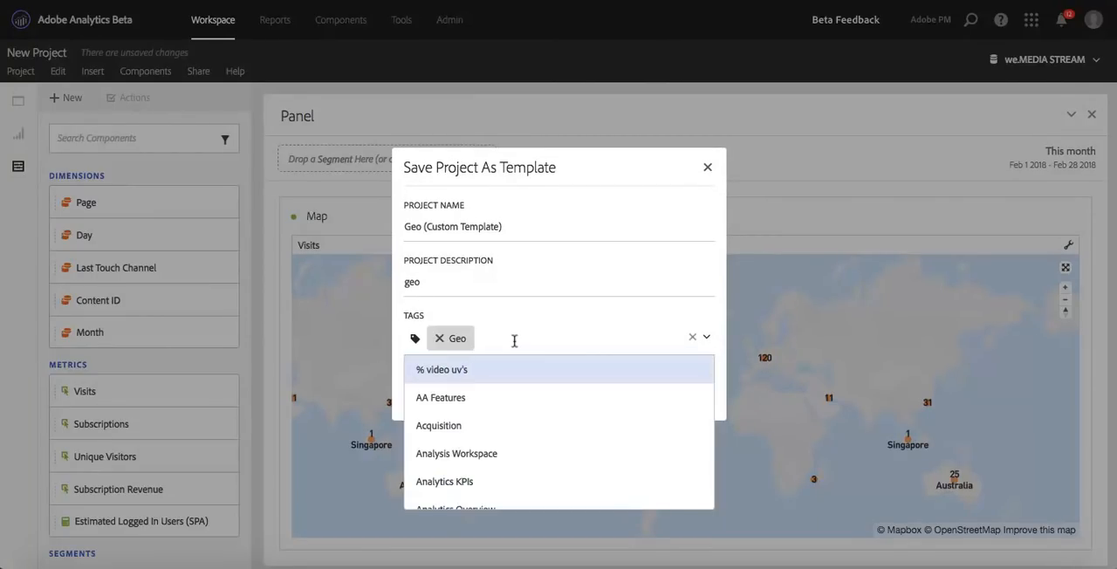
{"action": "type", "text": "mobile"}
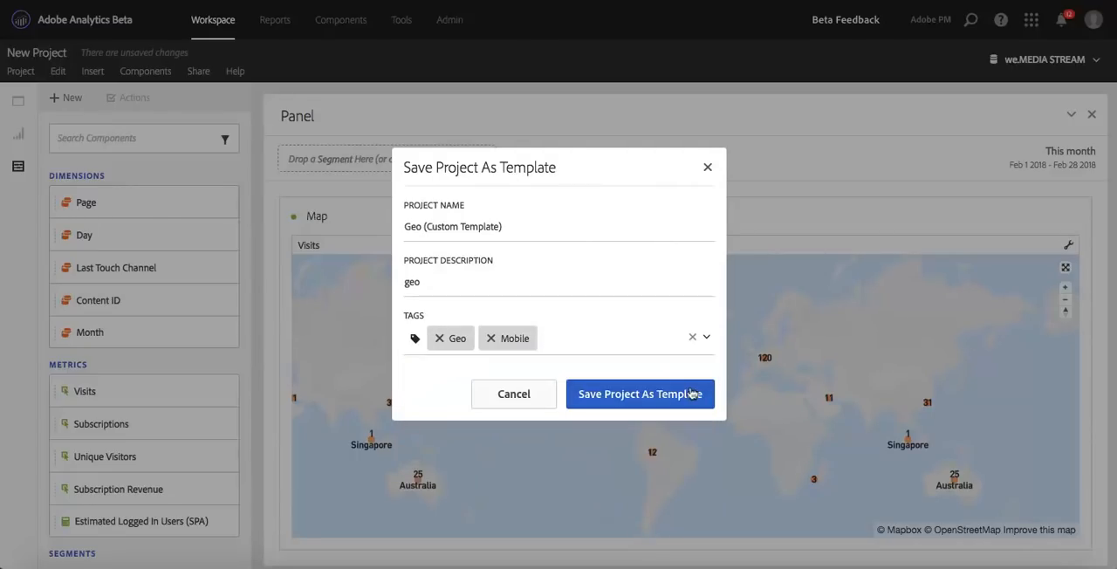
{"action": "left_click", "coordinate": [639, 394]}
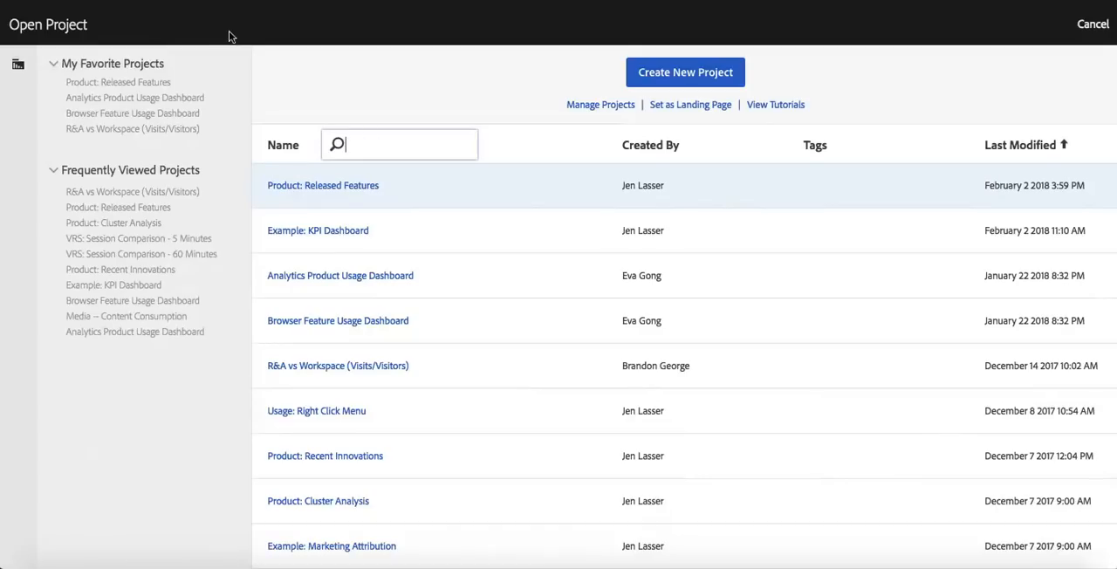
From Create New Project > Custom Templates, open Geo (Custom Template) for editing.
{"action": "left_click", "coordinate": [684, 72]}
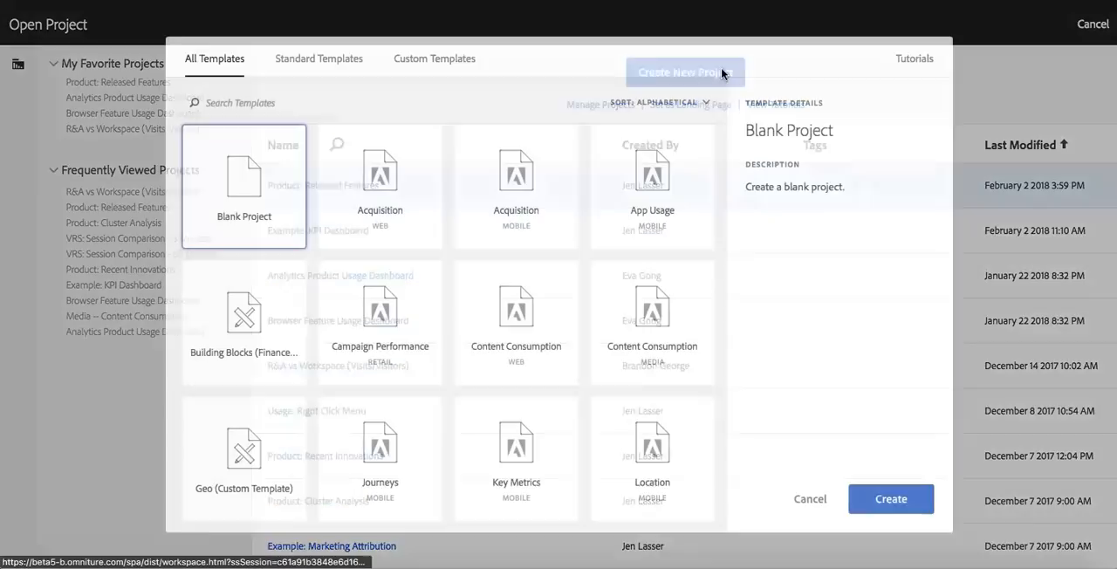
{"action": "left_click", "coordinate": [433, 60]}
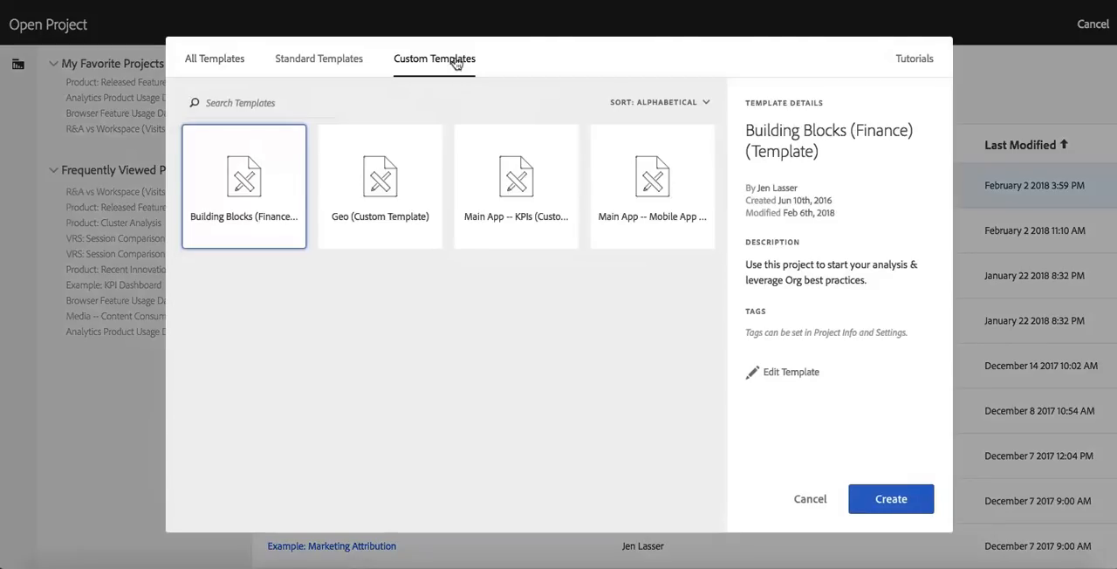
{"action": "mouse_move", "coordinate": [394, 194]}
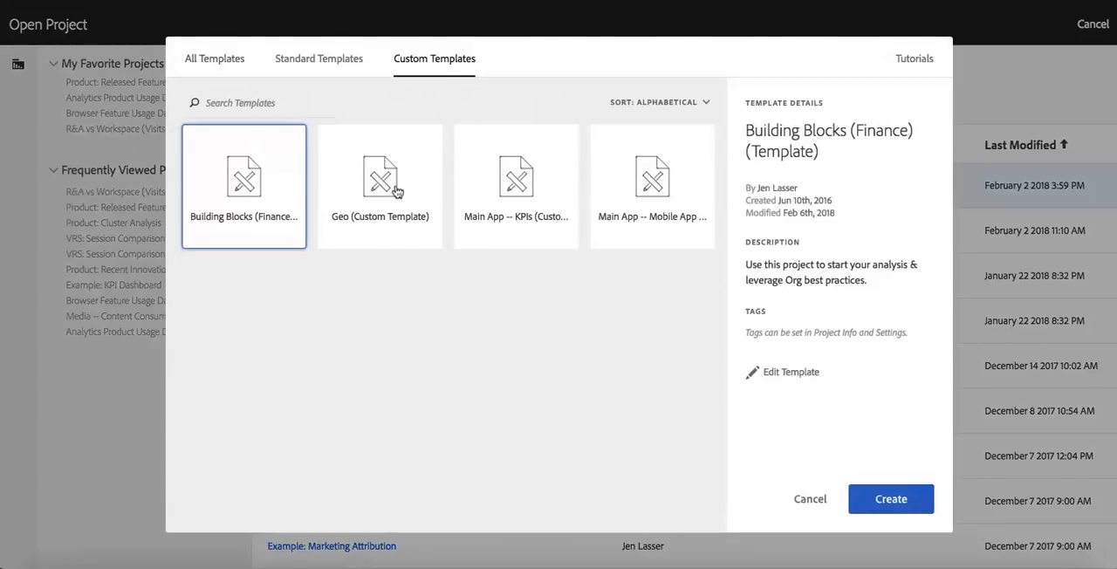
{"action": "mouse_move", "coordinate": [419, 203]}
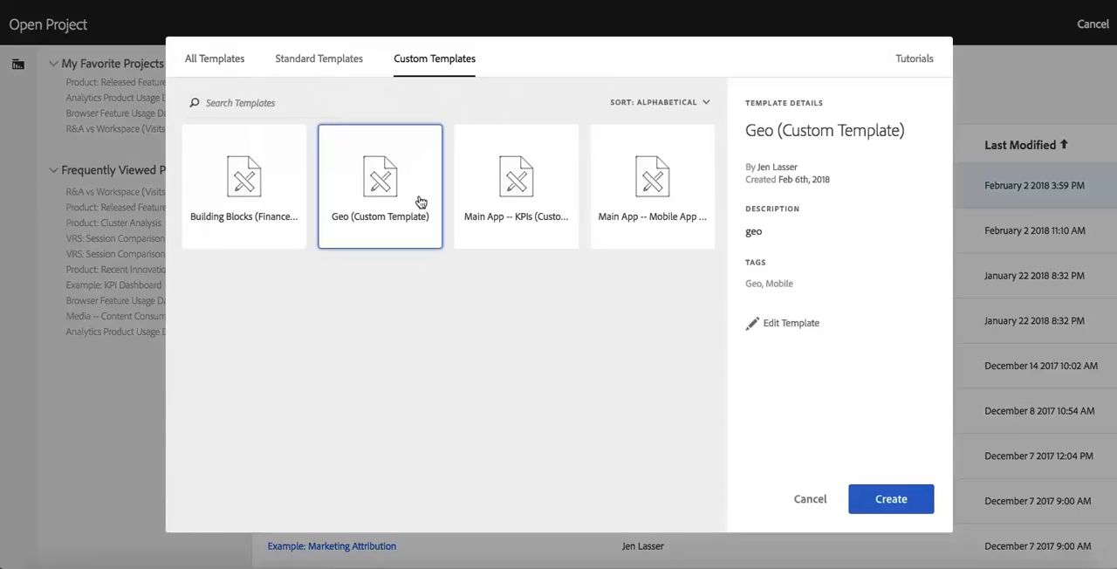
{"action": "mouse_move", "coordinate": [392, 194]}
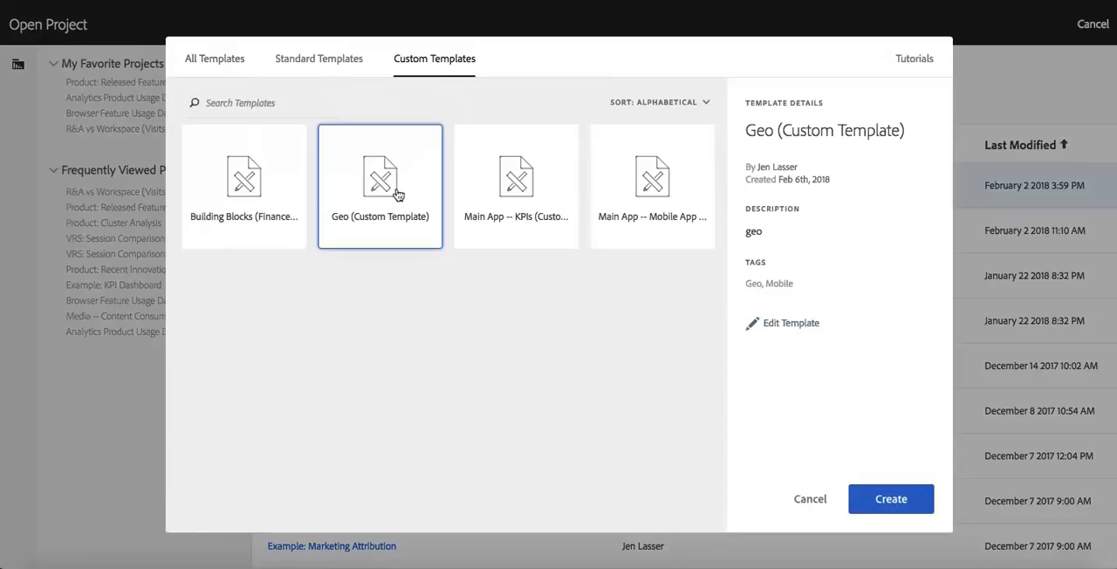
{"action": "mouse_move", "coordinate": [789, 328]}
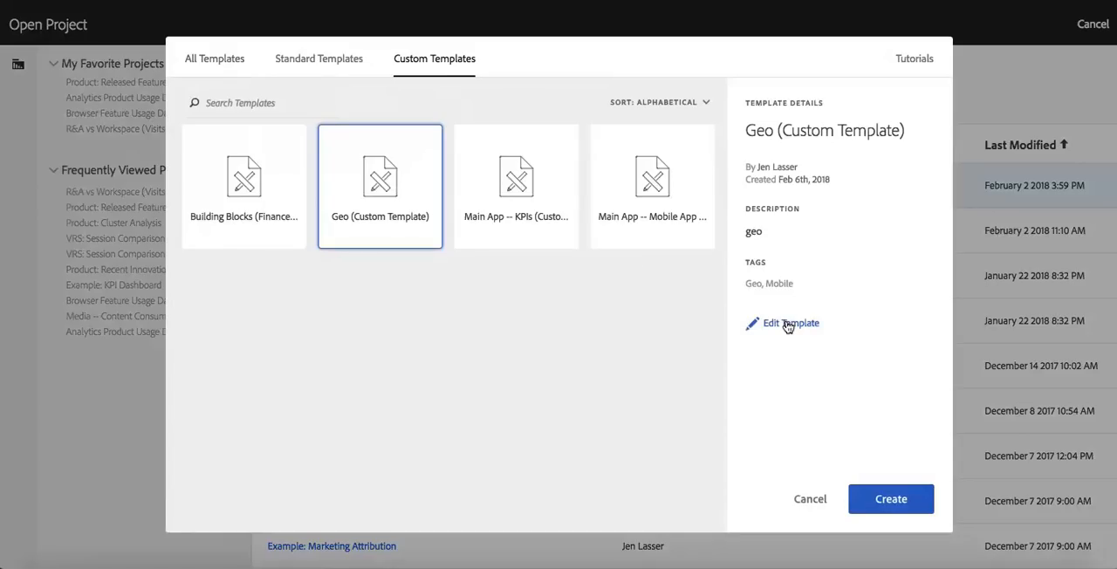
{"action": "mouse_move", "coordinate": [799, 325]}
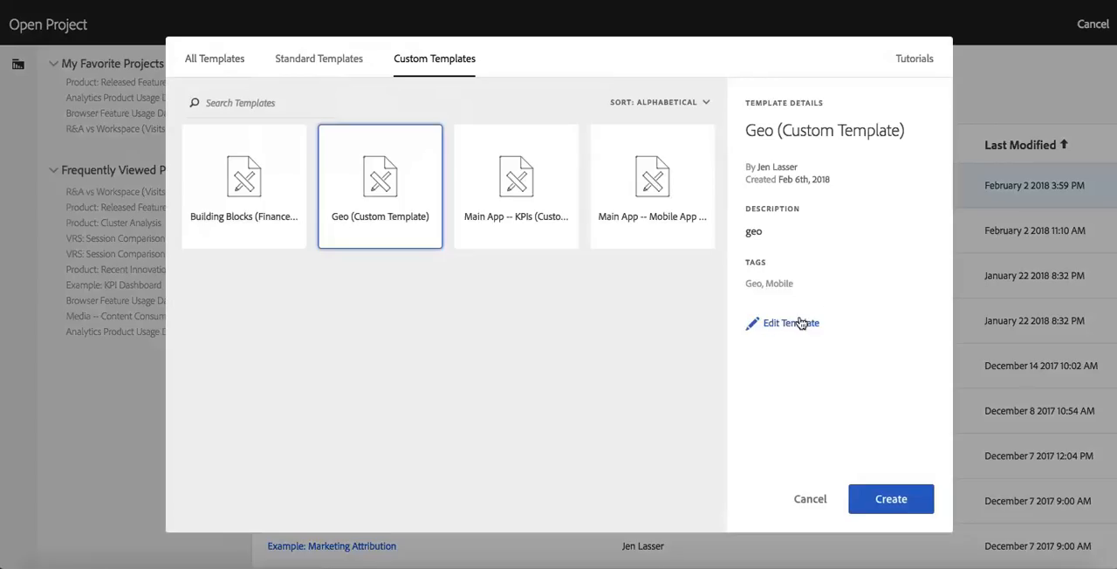
{"action": "left_click", "coordinate": [890, 499]}
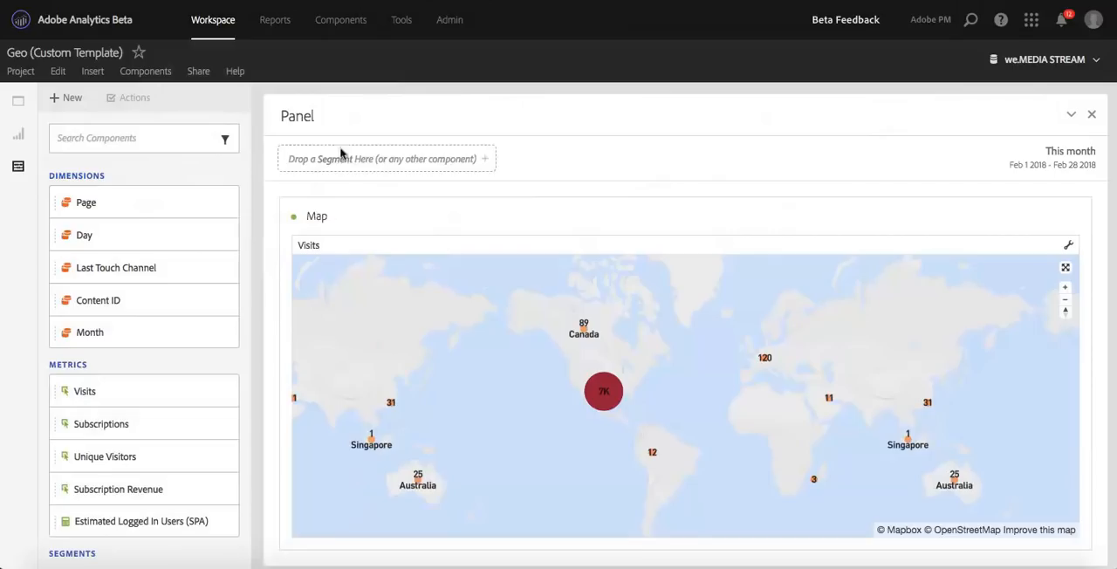
Add a Freeform Table above the map and drop the Page dimension into it.
{"action": "left_click", "coordinate": [10, 136]}
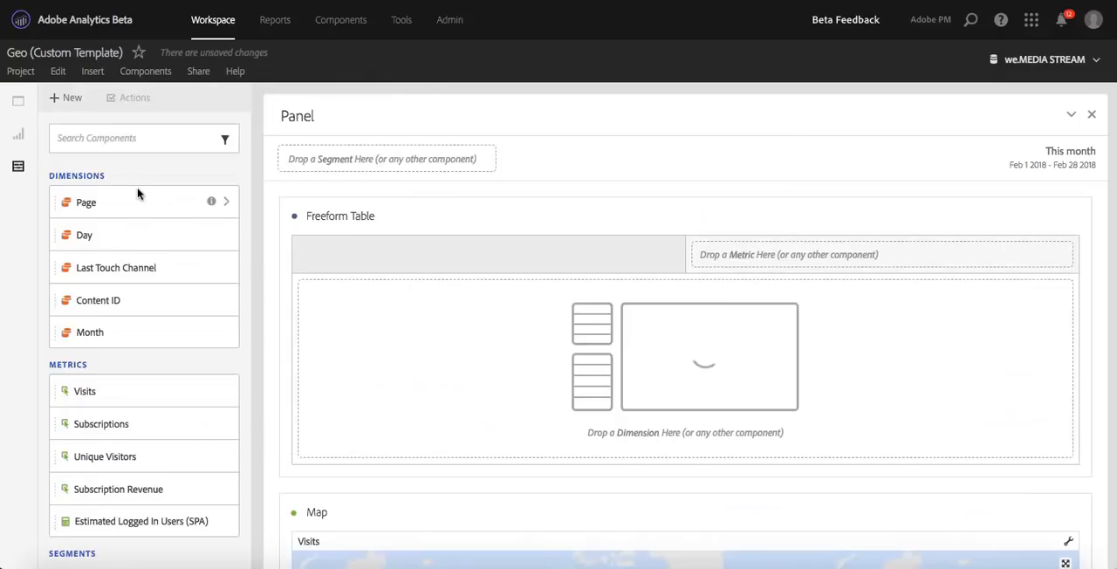
{"action": "left_click_drag", "start_coordinate": [87, 202], "coordinate": [391, 267]}
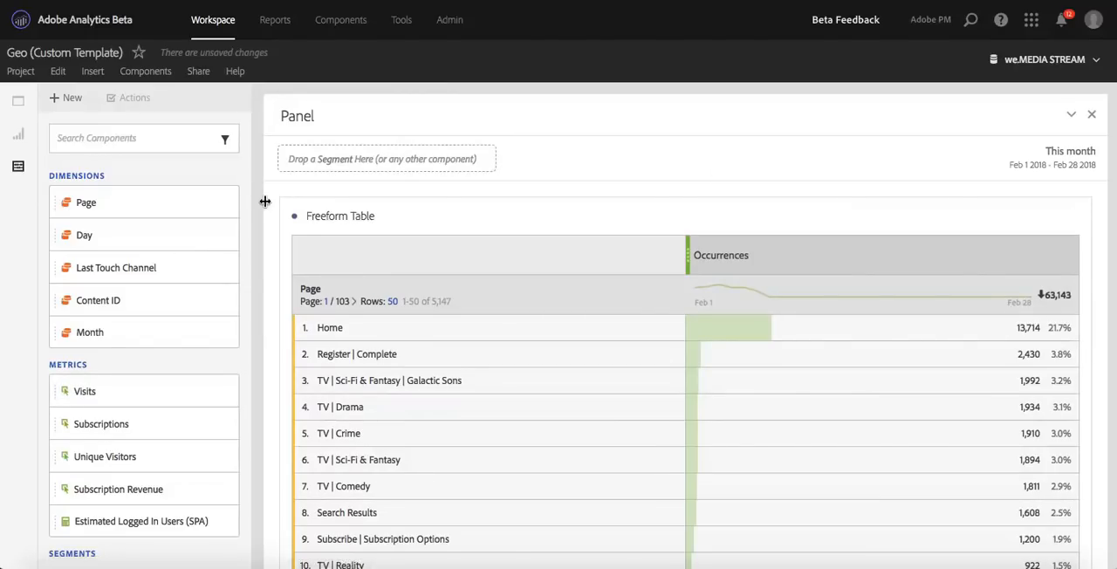
Save the Geo template changes for all users via the Change Template dialog.
{"action": "left_click", "coordinate": [24, 72]}
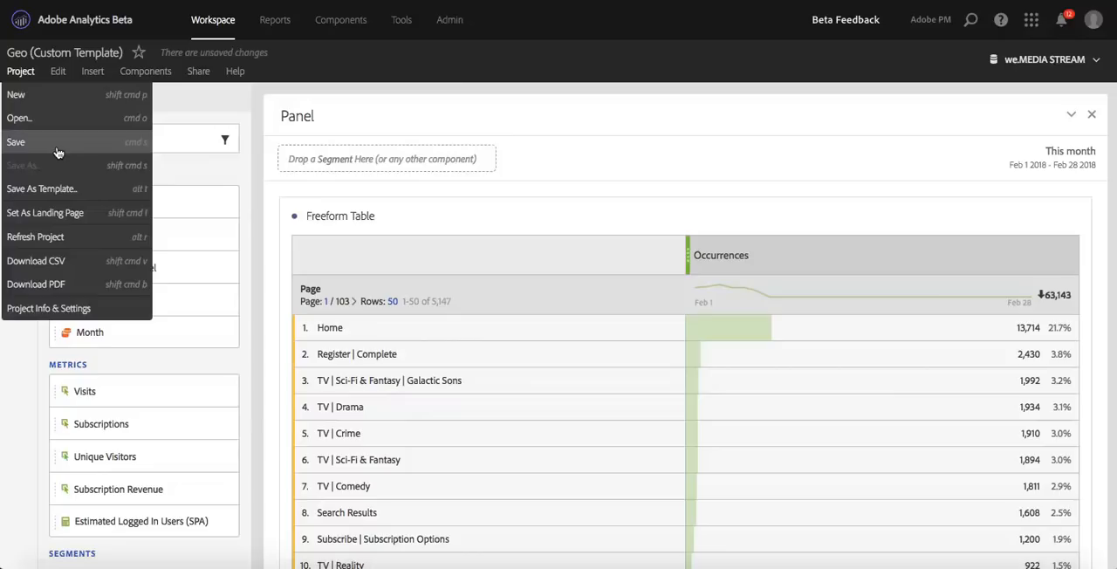
{"action": "left_click", "coordinate": [14, 141]}
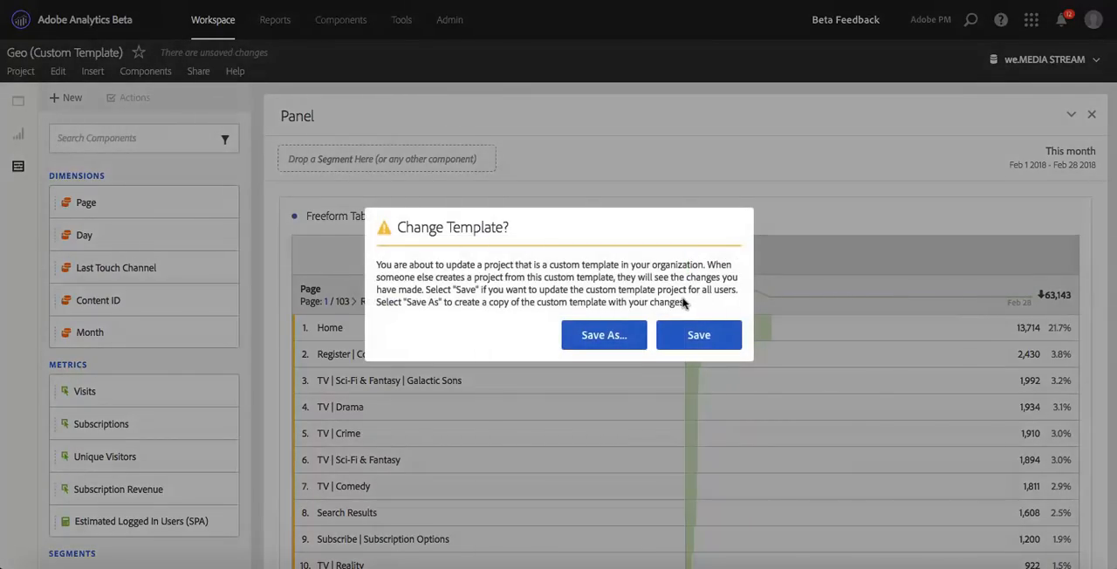
{"action": "mouse_move", "coordinate": [754, 204]}
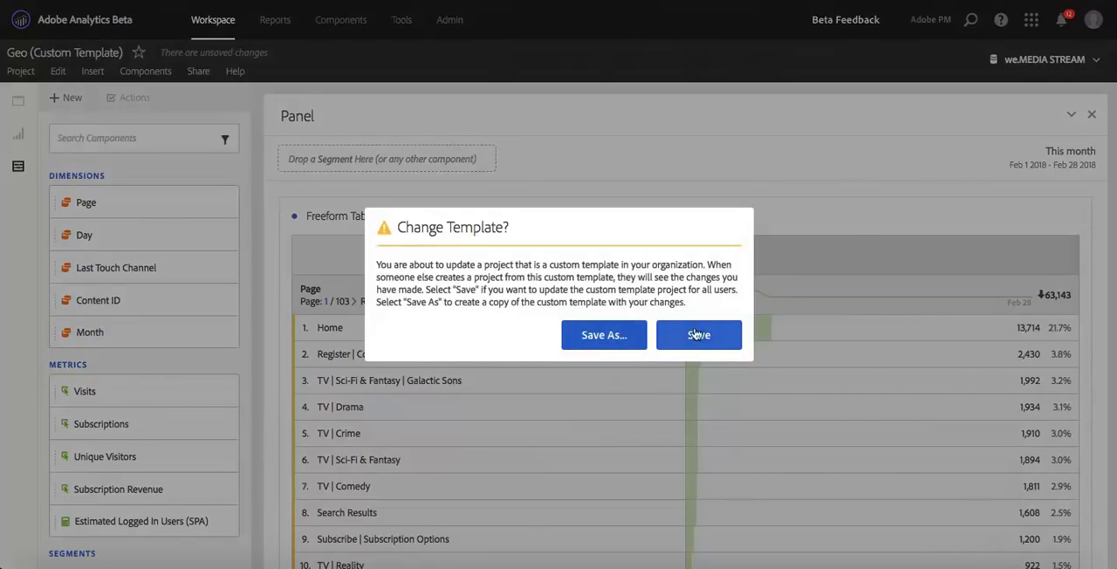
{"action": "mouse_move", "coordinate": [715, 326]}
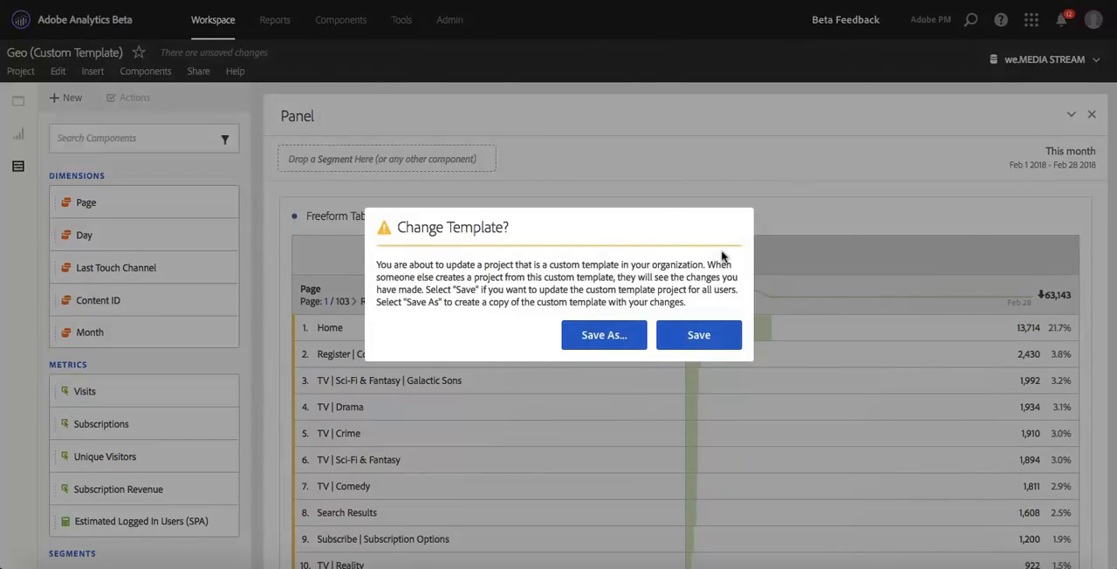
{"action": "left_click", "coordinate": [698, 335]}
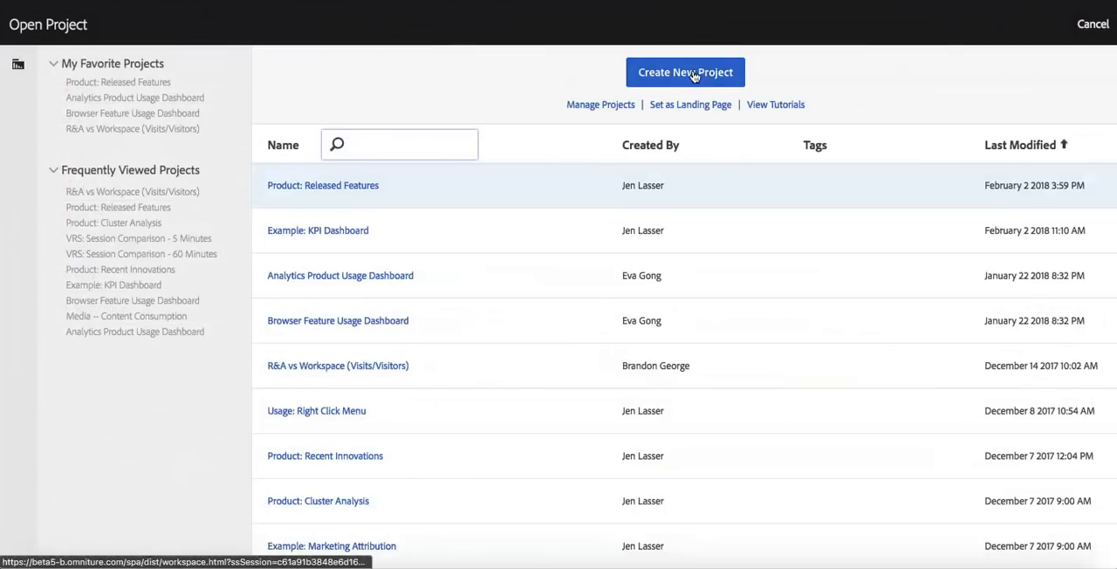
From Create New Project > Custom Templates, select and open Geo (Custom Template).
{"action": "left_click", "coordinate": [684, 72]}
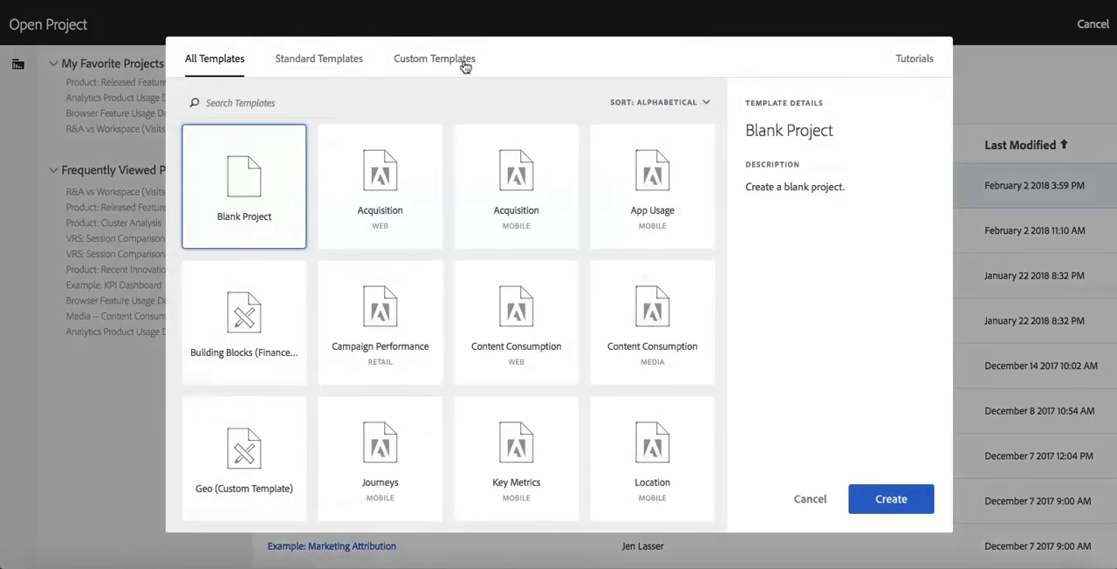
{"action": "left_click", "coordinate": [433, 60]}
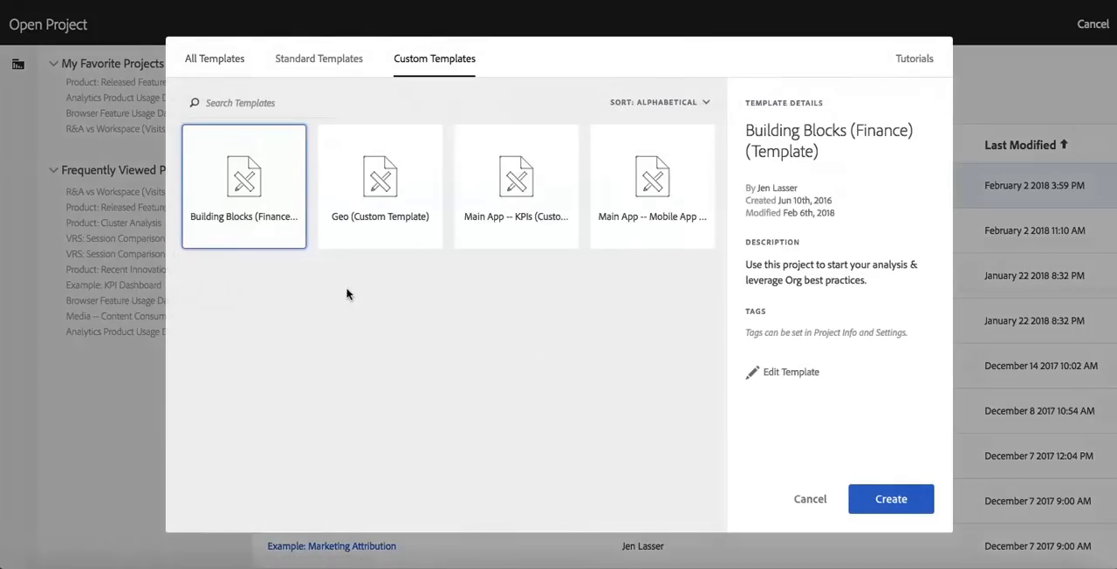
{"action": "mouse_move", "coordinate": [383, 185]}
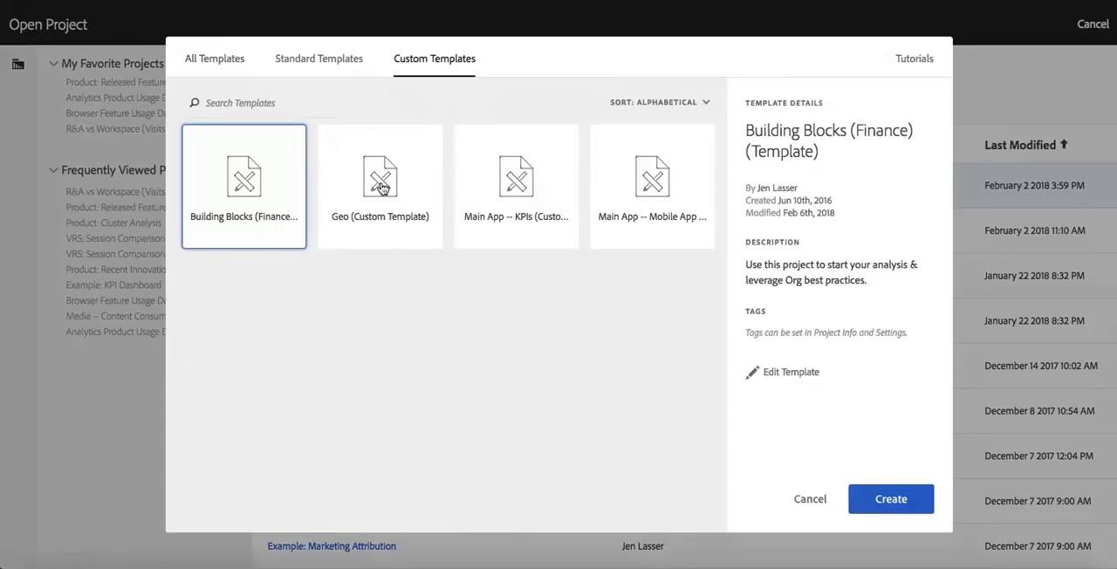
{"action": "left_click", "coordinate": [380, 178]}
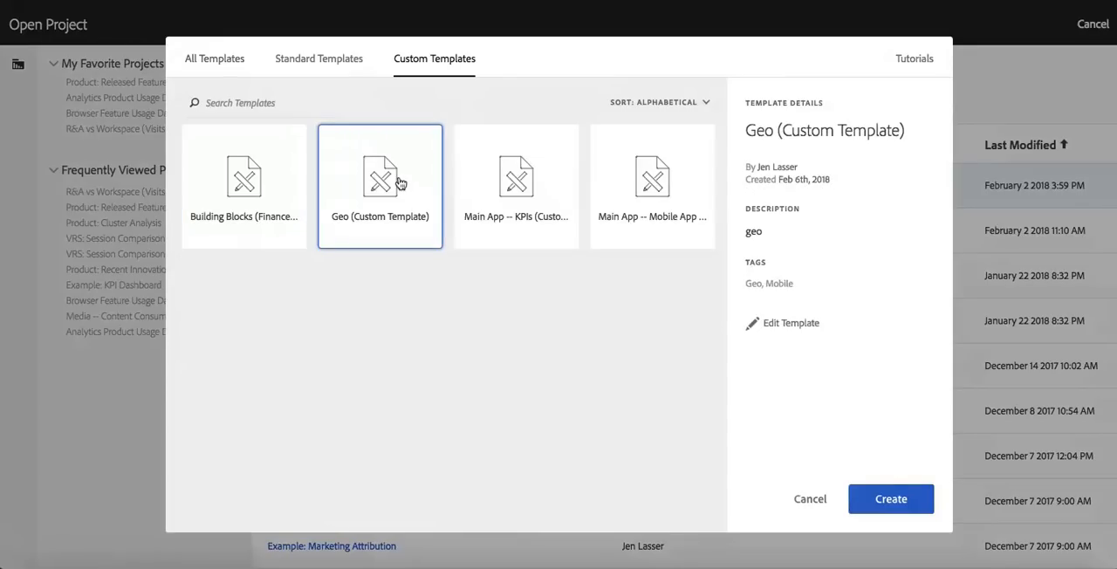
{"action": "left_click", "coordinate": [890, 499]}
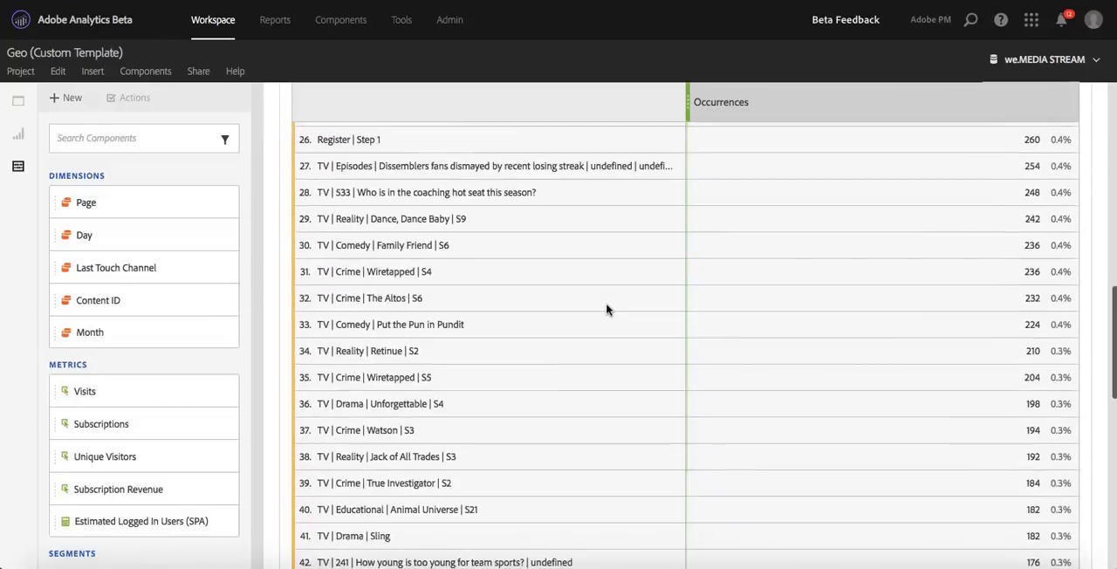
Scroll through the saved Page occurrences table in the Geo template.
{"action": "scroll", "scroll_direction": "down", "scroll_amount": 3}
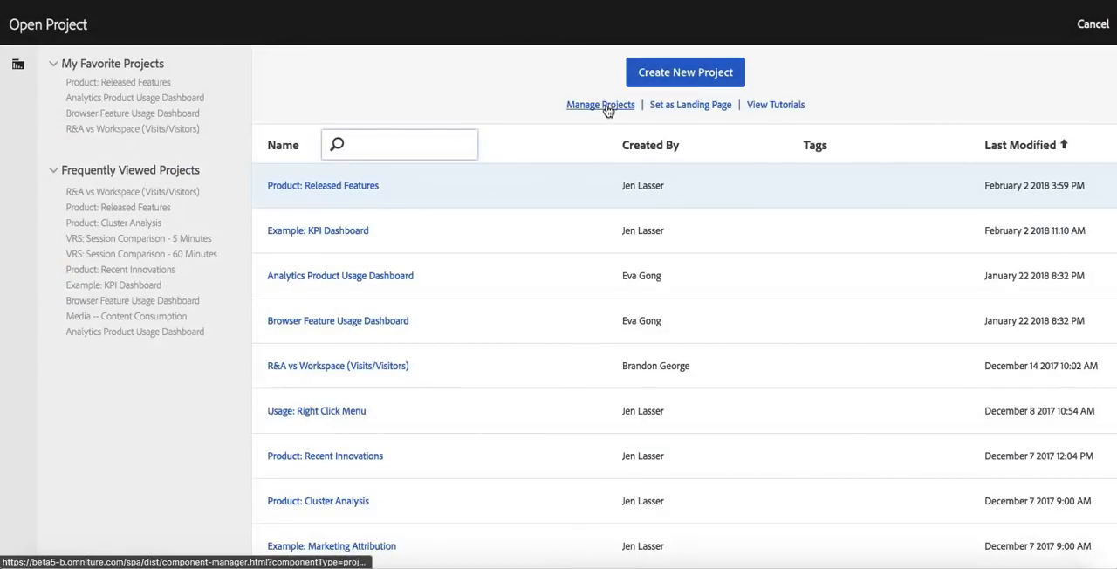
In Manage Projects, check Geo (Custom Template) in the project list.
{"action": "left_click", "coordinate": [601, 105]}
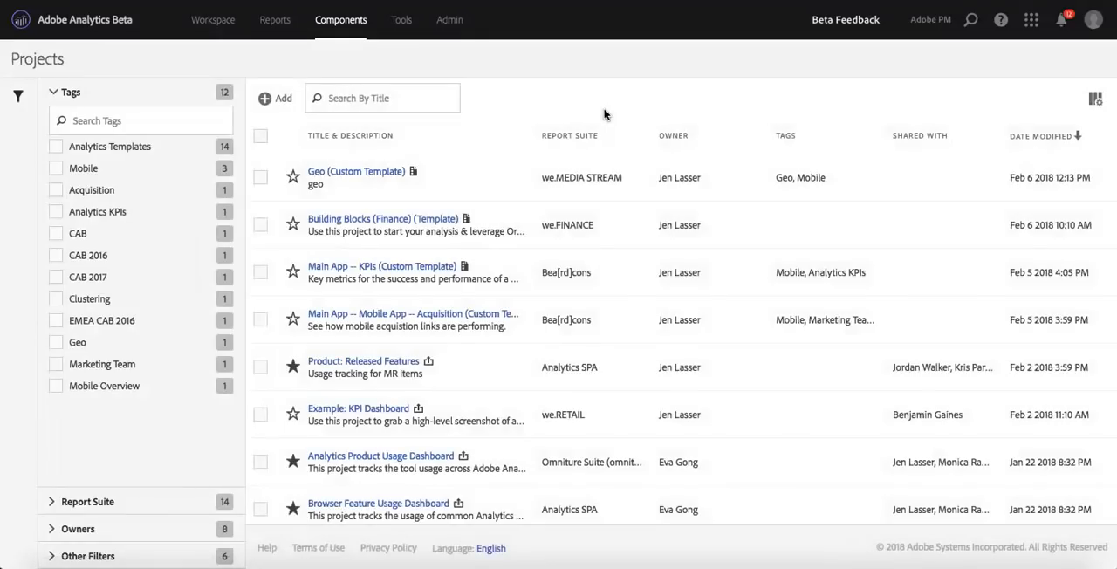
{"action": "mouse_move", "coordinate": [474, 220]}
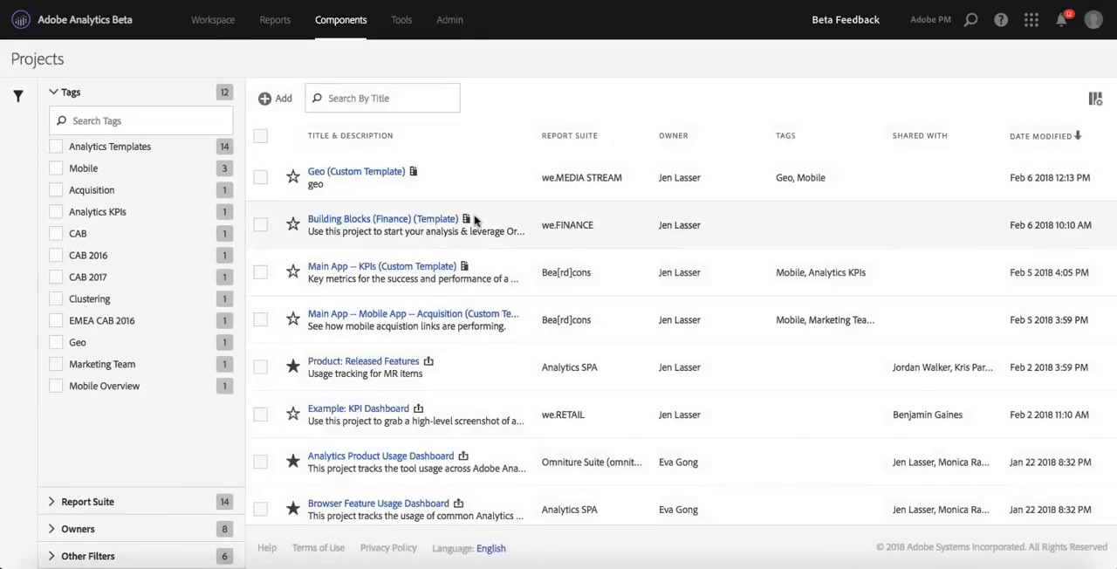
{"action": "mouse_move", "coordinate": [463, 185]}
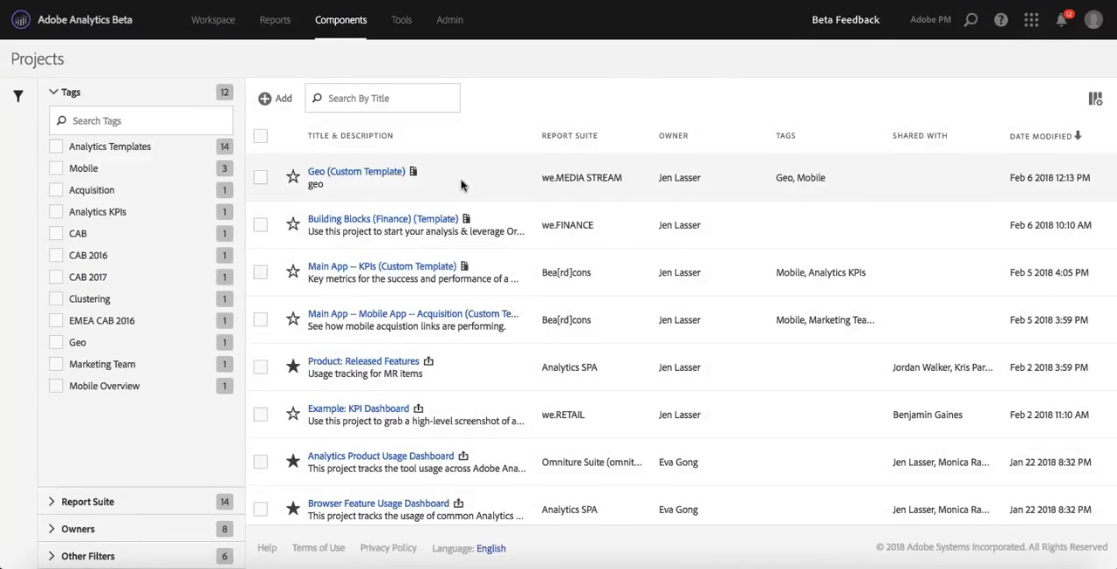
{"action": "mouse_move", "coordinate": [416, 175]}
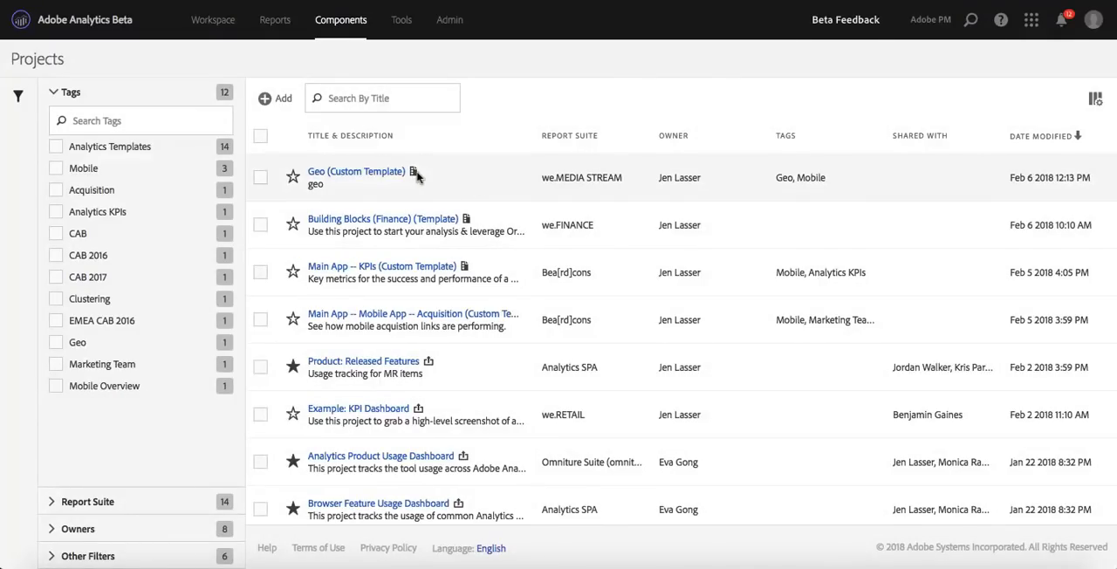
{"action": "left_click", "coordinate": [260, 178]}
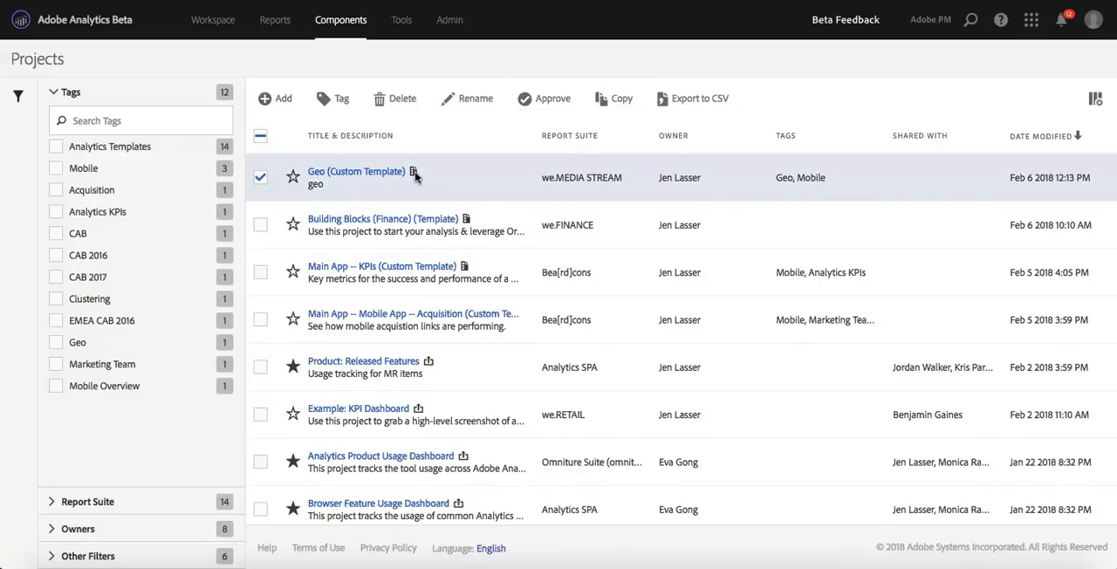
{"action": "mouse_move", "coordinate": [129, 489]}
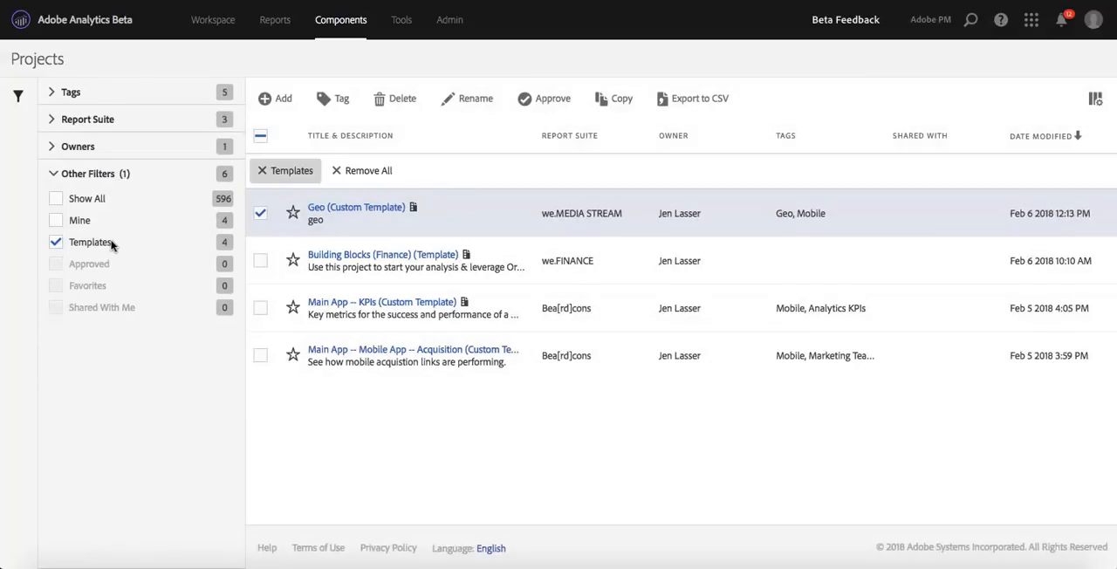
{"action": "mouse_move", "coordinate": [171, 248]}
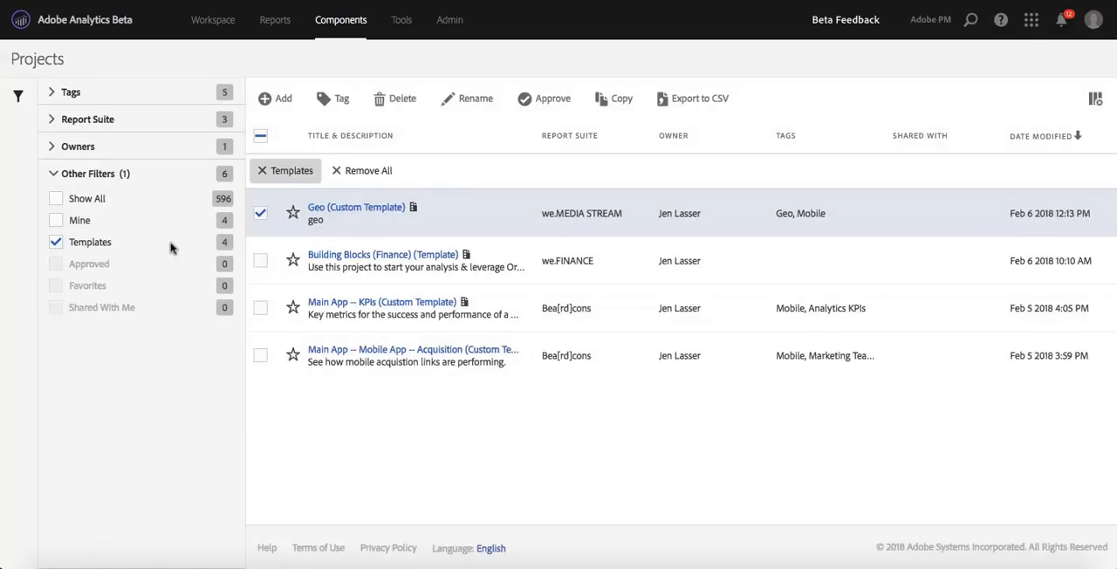
{"action": "mouse_move", "coordinate": [335, 240]}
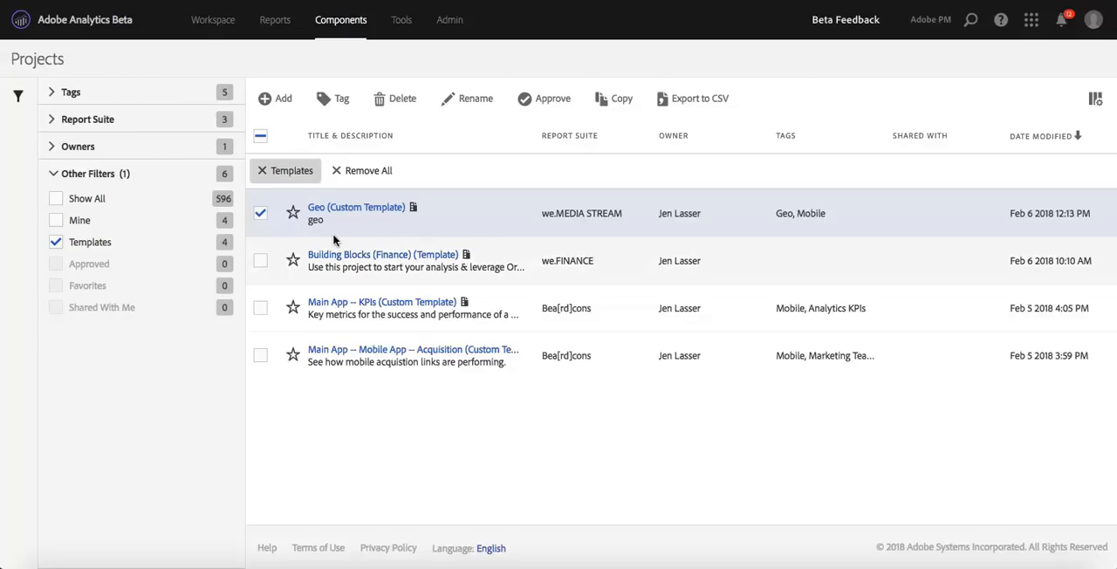
Re-mark Geo (Custom Template), delete it and confirm with OK.
{"action": "left_click", "coordinate": [258, 212]}
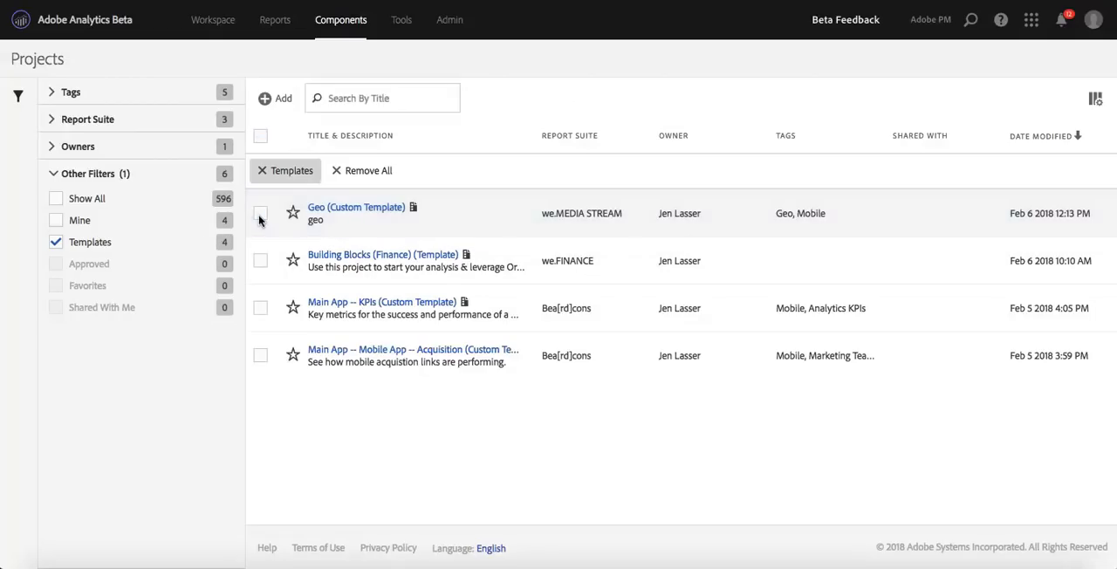
{"action": "left_click", "coordinate": [259, 213]}
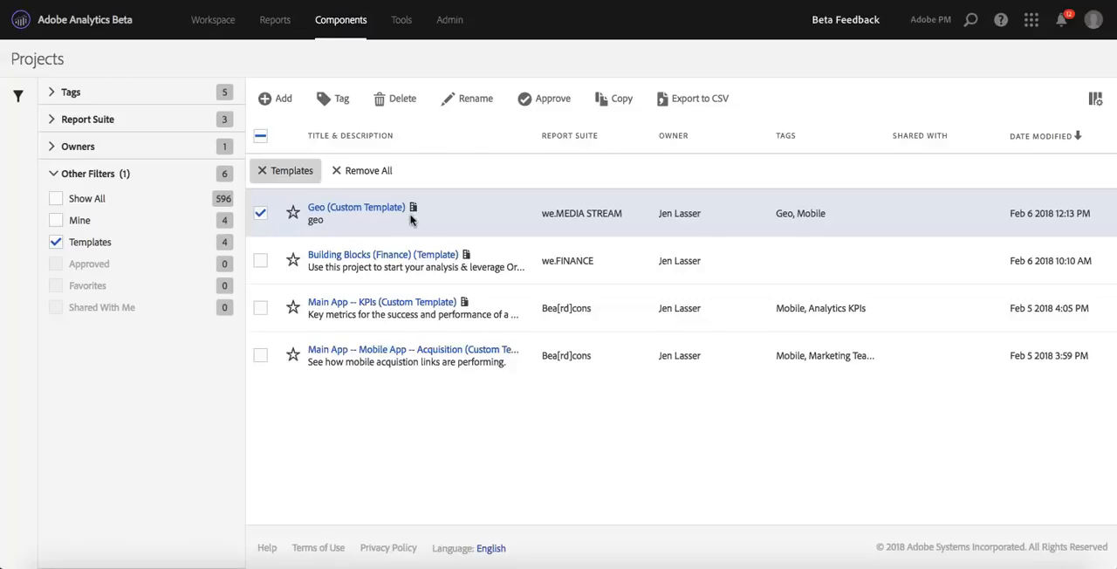
{"action": "left_click", "coordinate": [401, 98]}
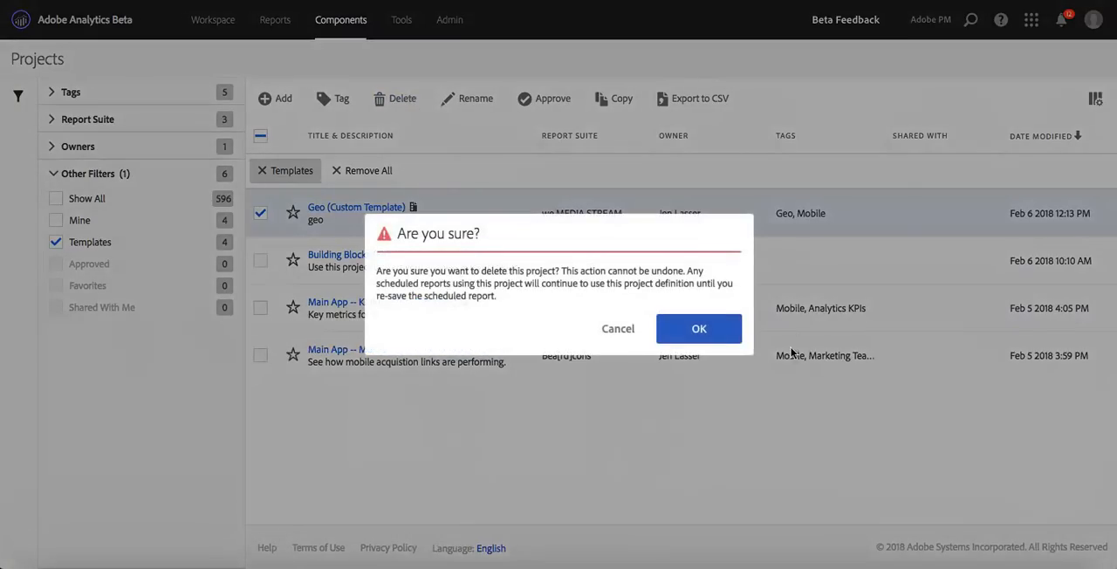
{"action": "left_click", "coordinate": [698, 328]}
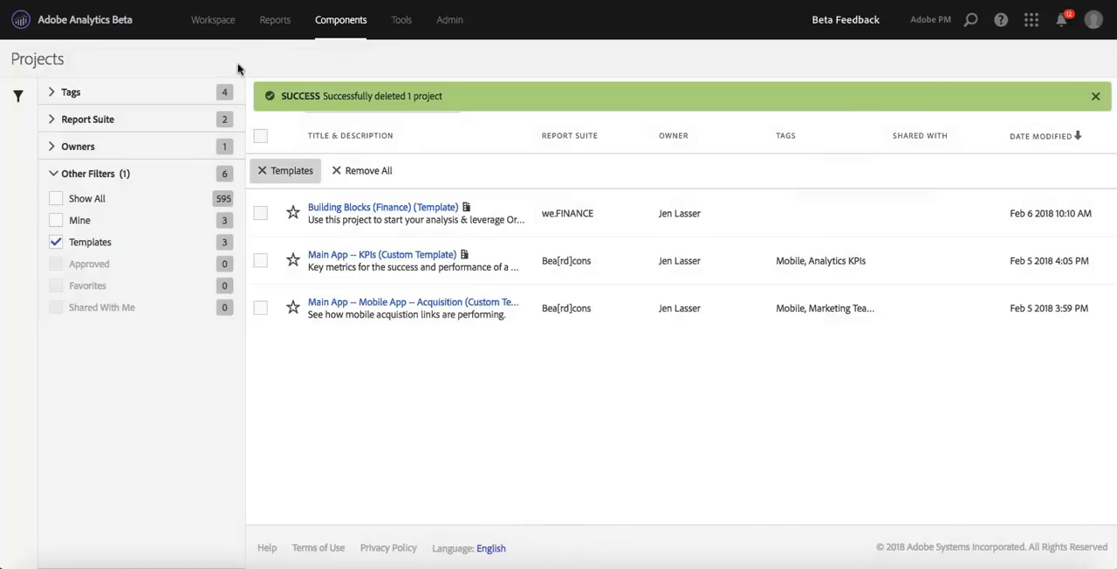
Verify Custom Templates no longer lists Geo, then cancel the template chooser.
{"action": "left_click", "coordinate": [213, 19]}
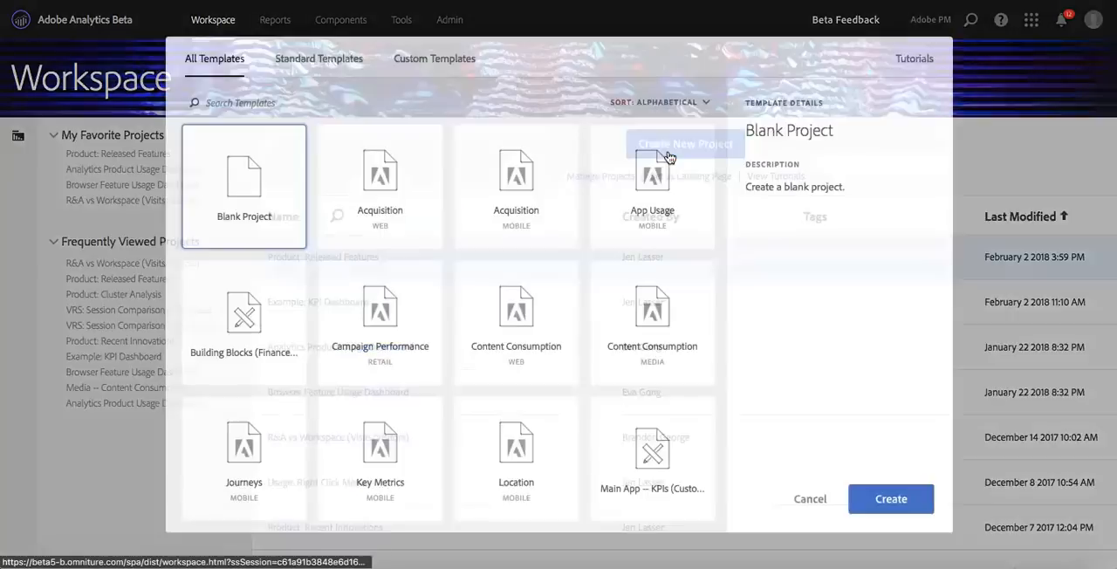
{"action": "left_click", "coordinate": [433, 59]}
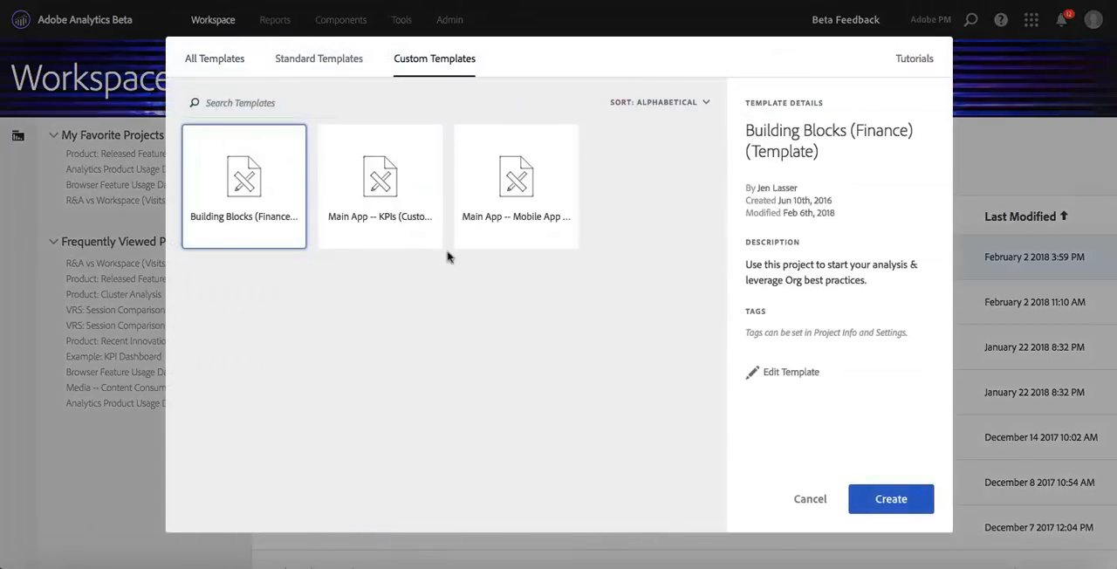
{"action": "mouse_move", "coordinate": [579, 291]}
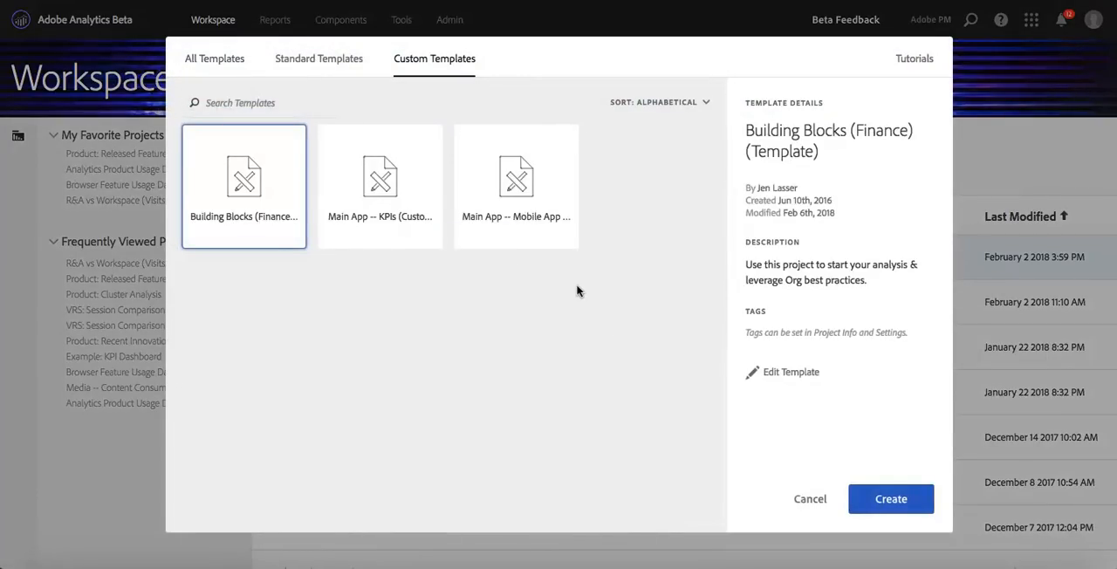
{"action": "left_click", "coordinate": [810, 499]}
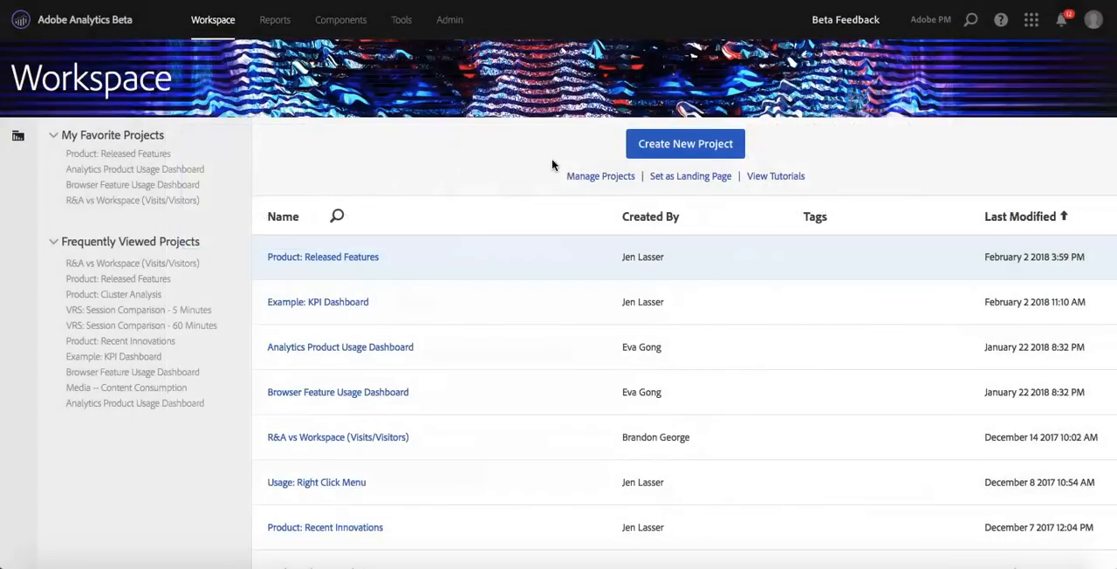
{"action": "mouse_move", "coordinate": [628, 178]}
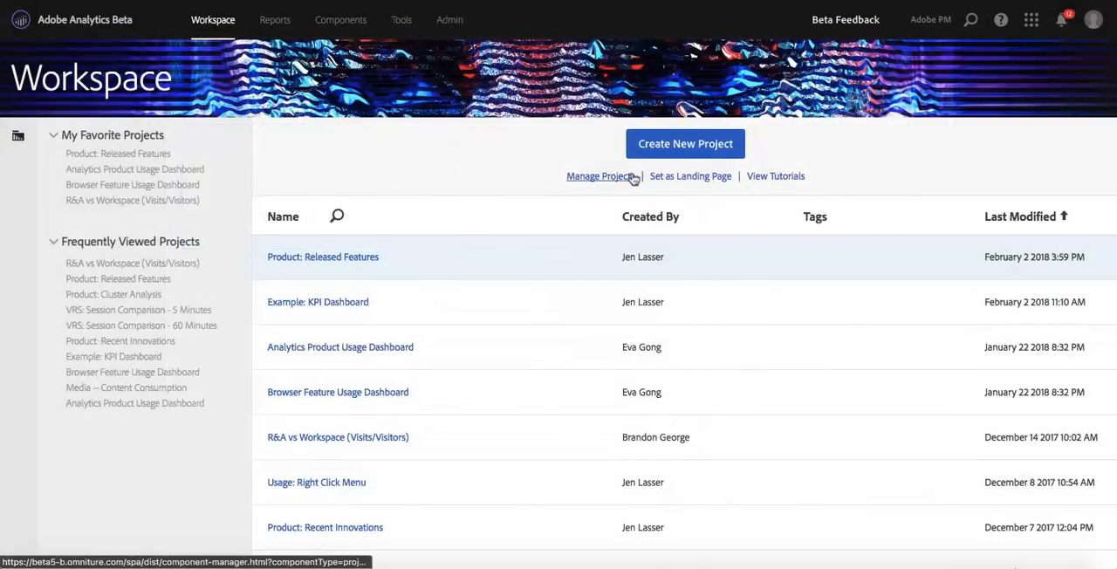
{"action": "mouse_move", "coordinate": [597, 183]}
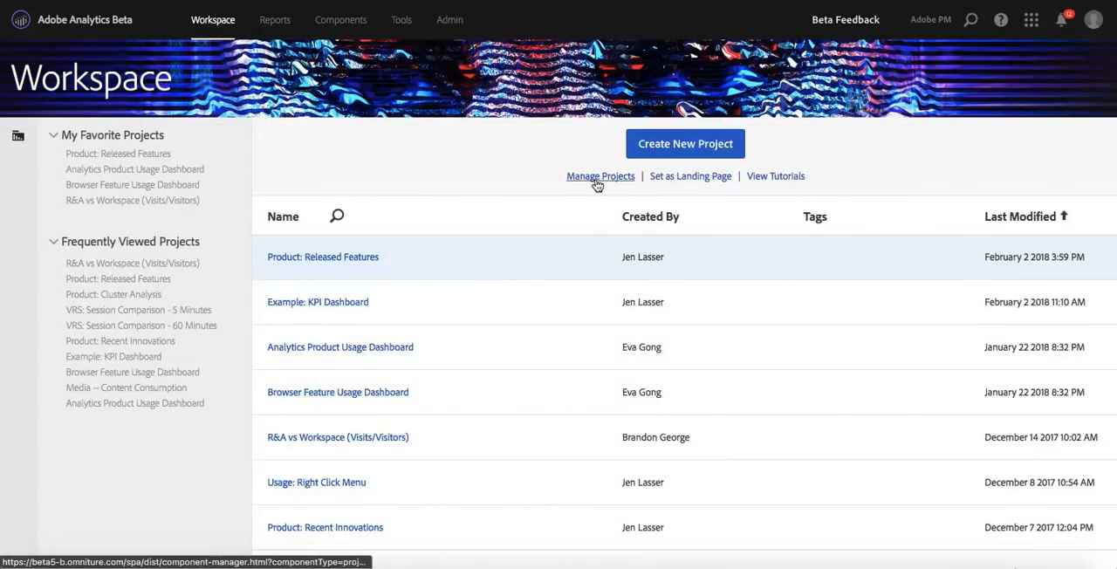
Bring up the Components > Projects manager listing the three remaining templates without Geo.
{"action": "left_click", "coordinate": [340, 20]}
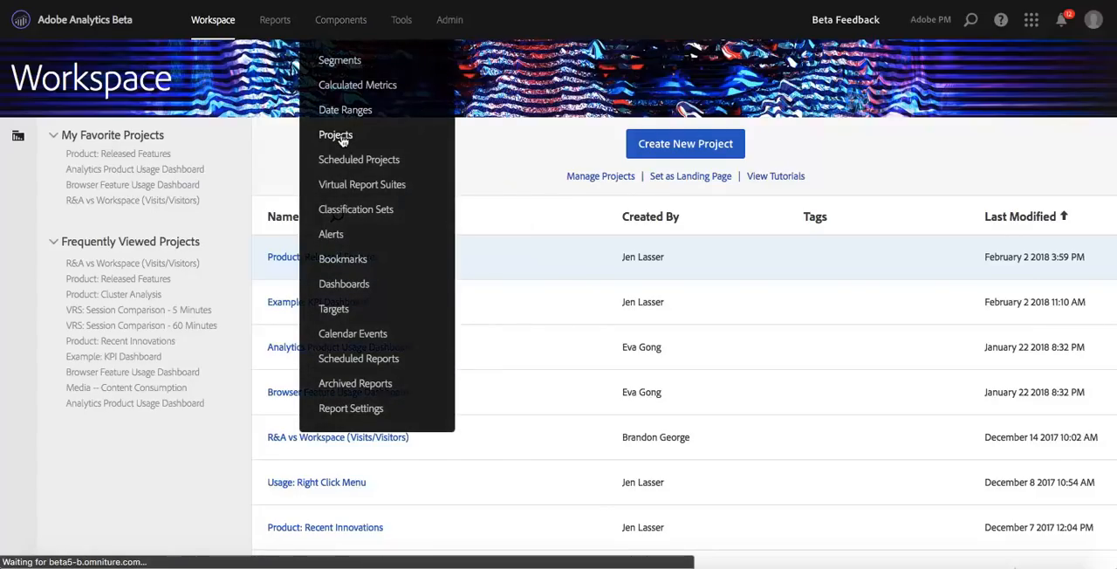
{"action": "left_click", "coordinate": [335, 134]}
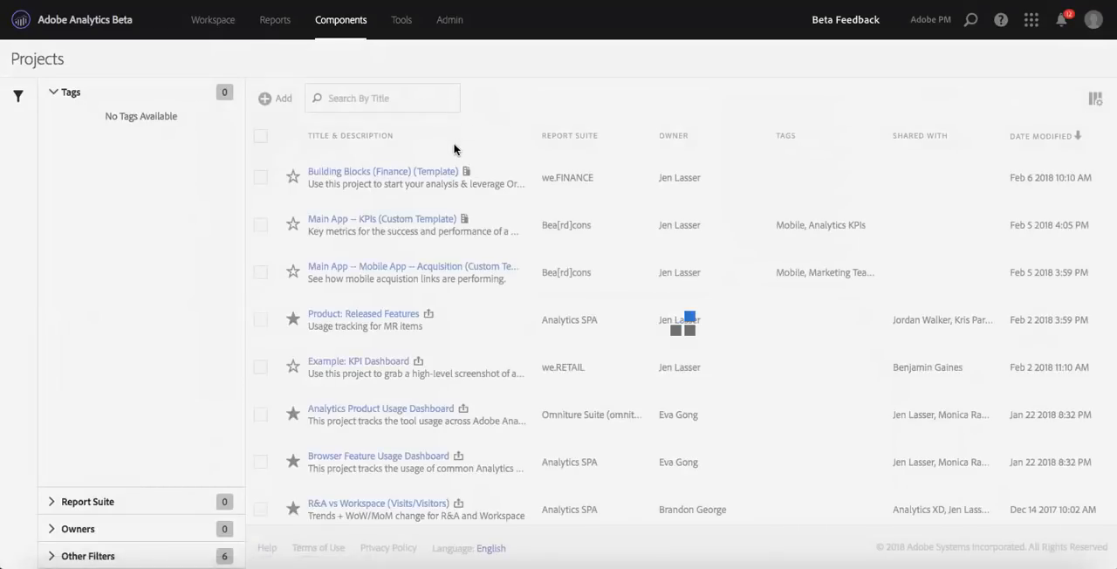
{"action": "left_click", "coordinate": [70, 91]}
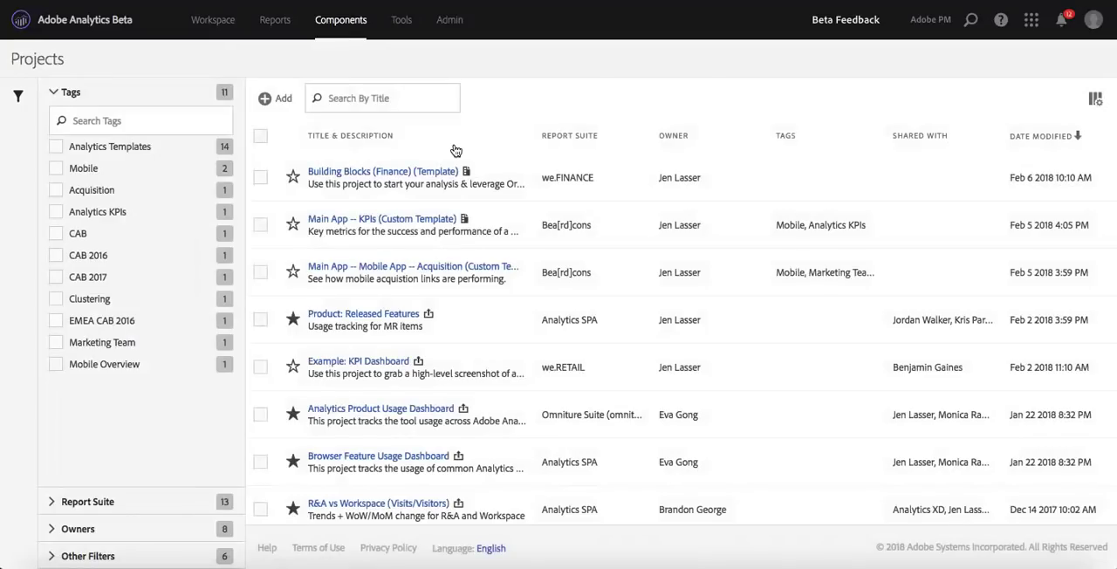